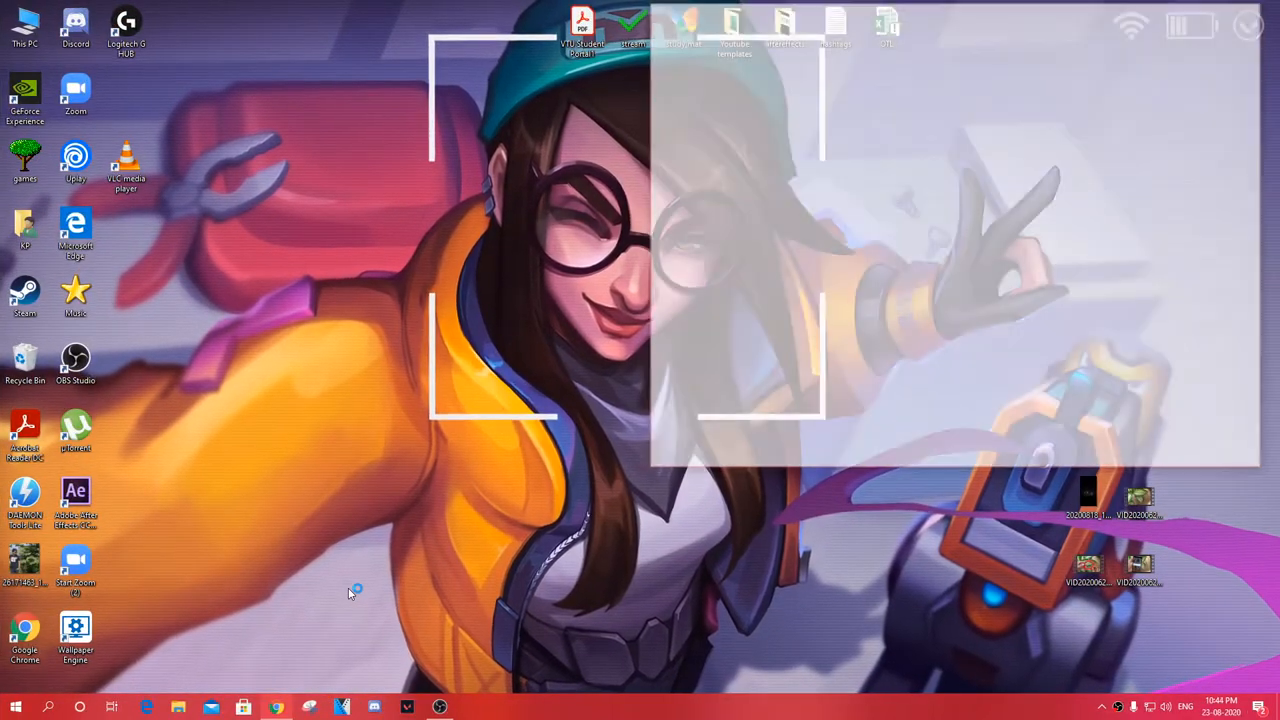
- Search Google for 'rocket', download RocketDock 1.3.5 from FileHippo, and launch the installer
click(277, 705)
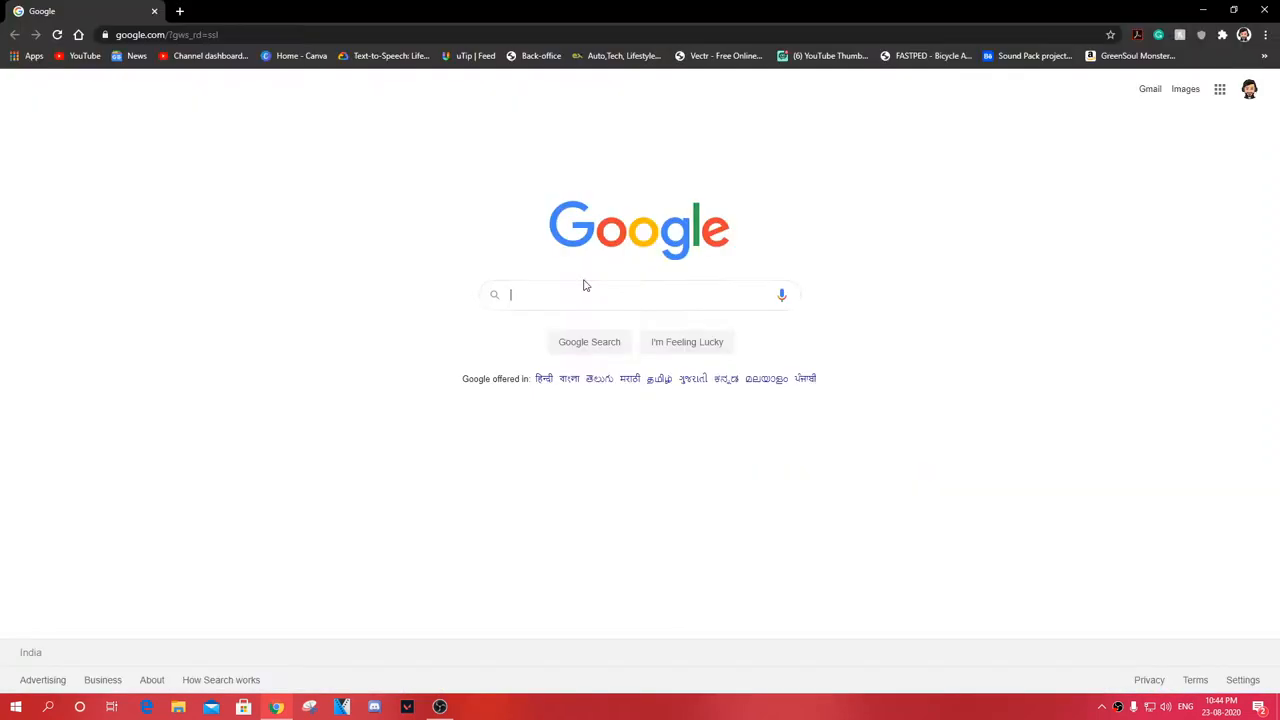
text(rocket dock)
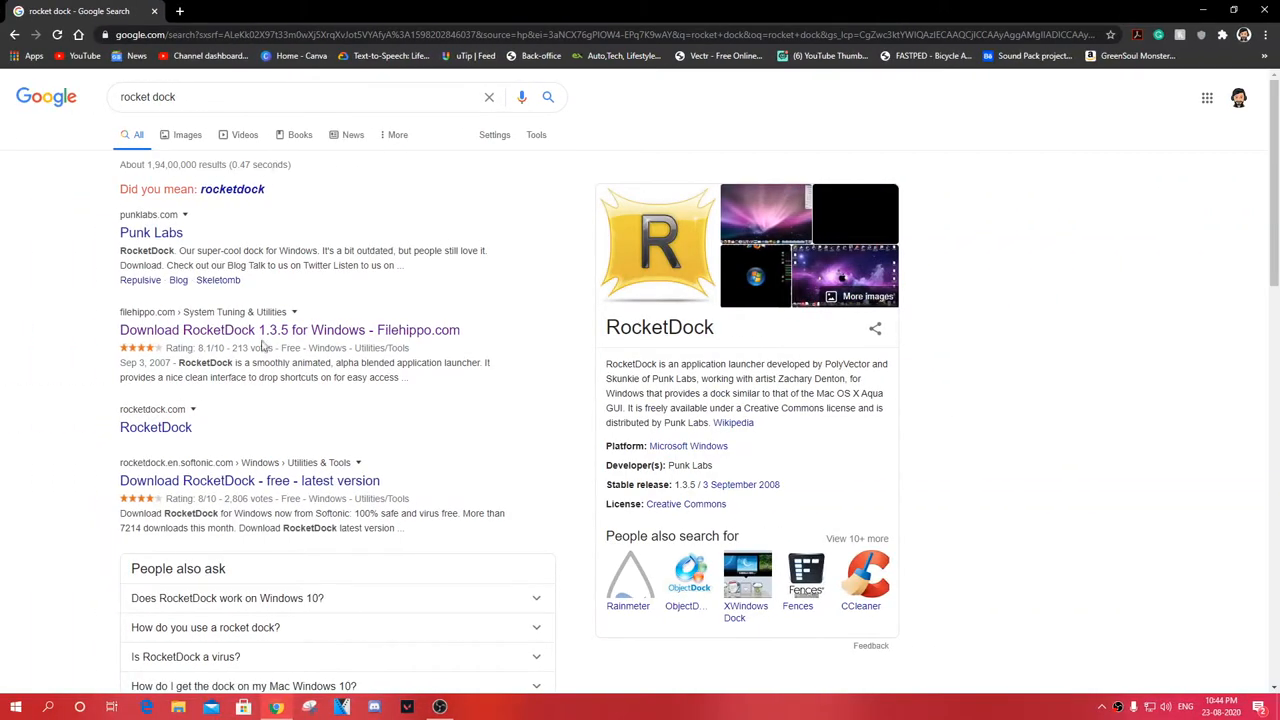
click(289, 329)
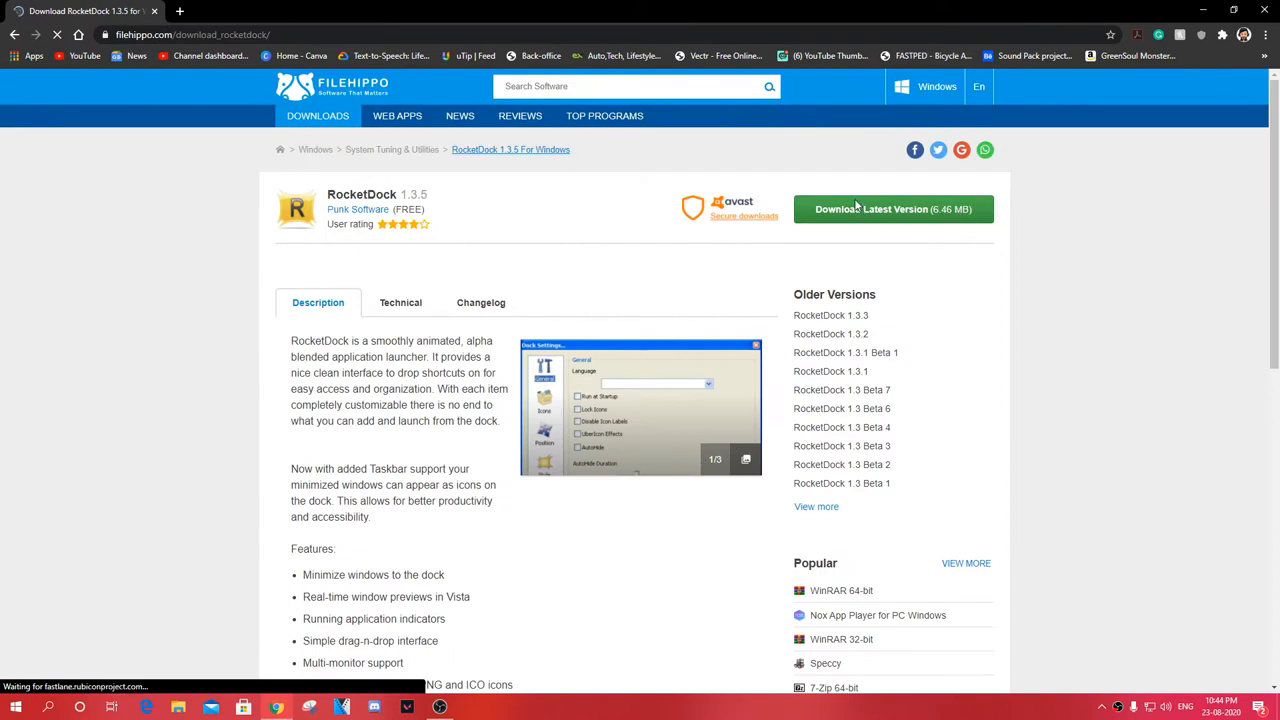
click(893, 209)
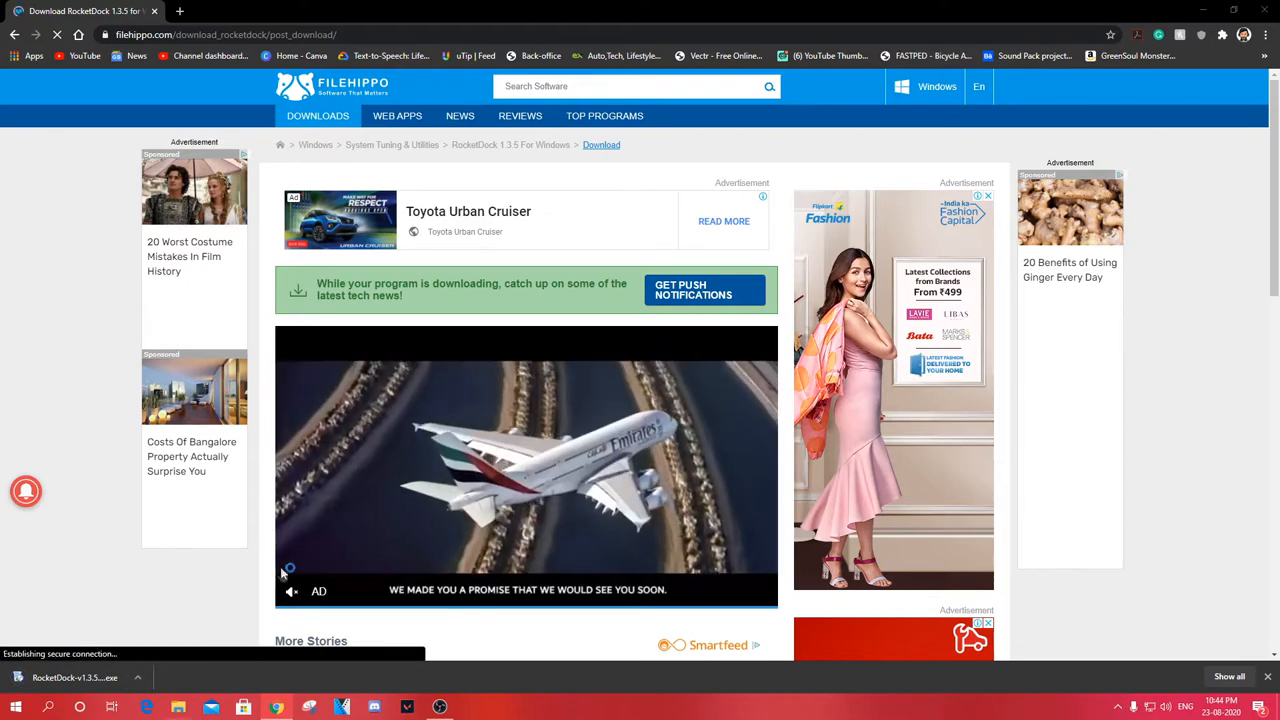
click(60, 675)
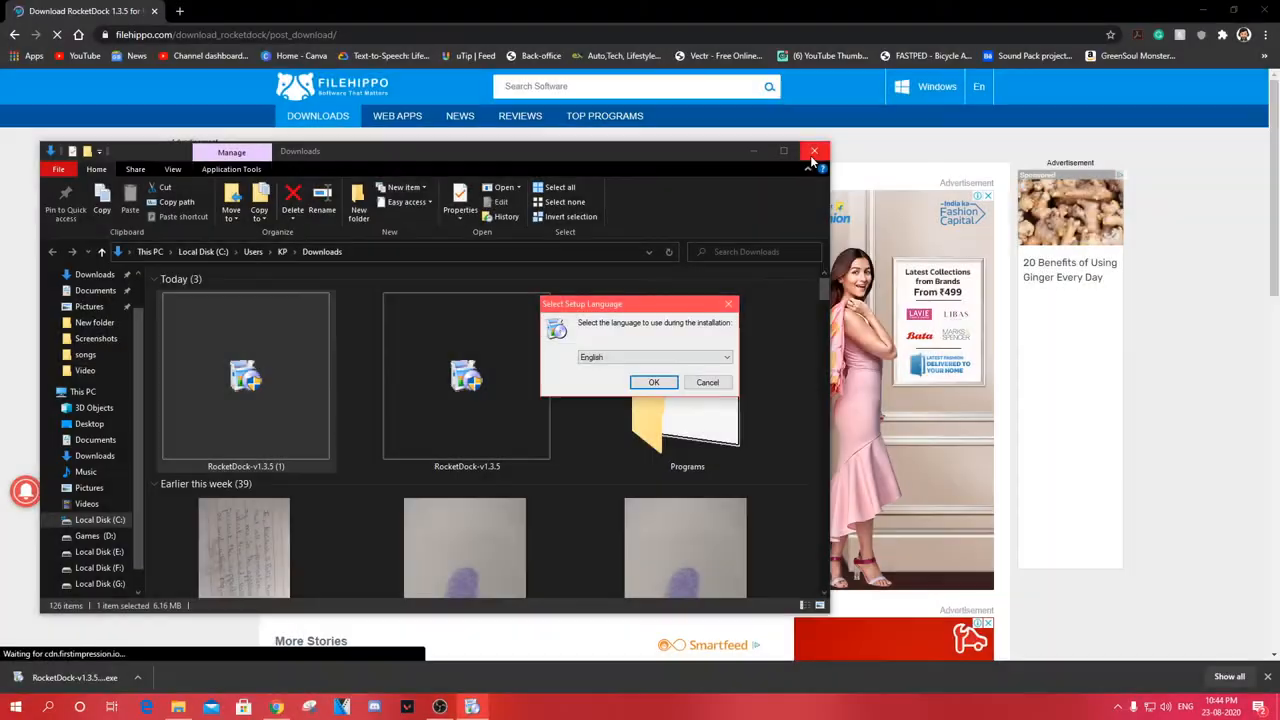
- Install RocketDock 1.3.5 by accepting the license and stepping through setup to Finish
click(813, 151)
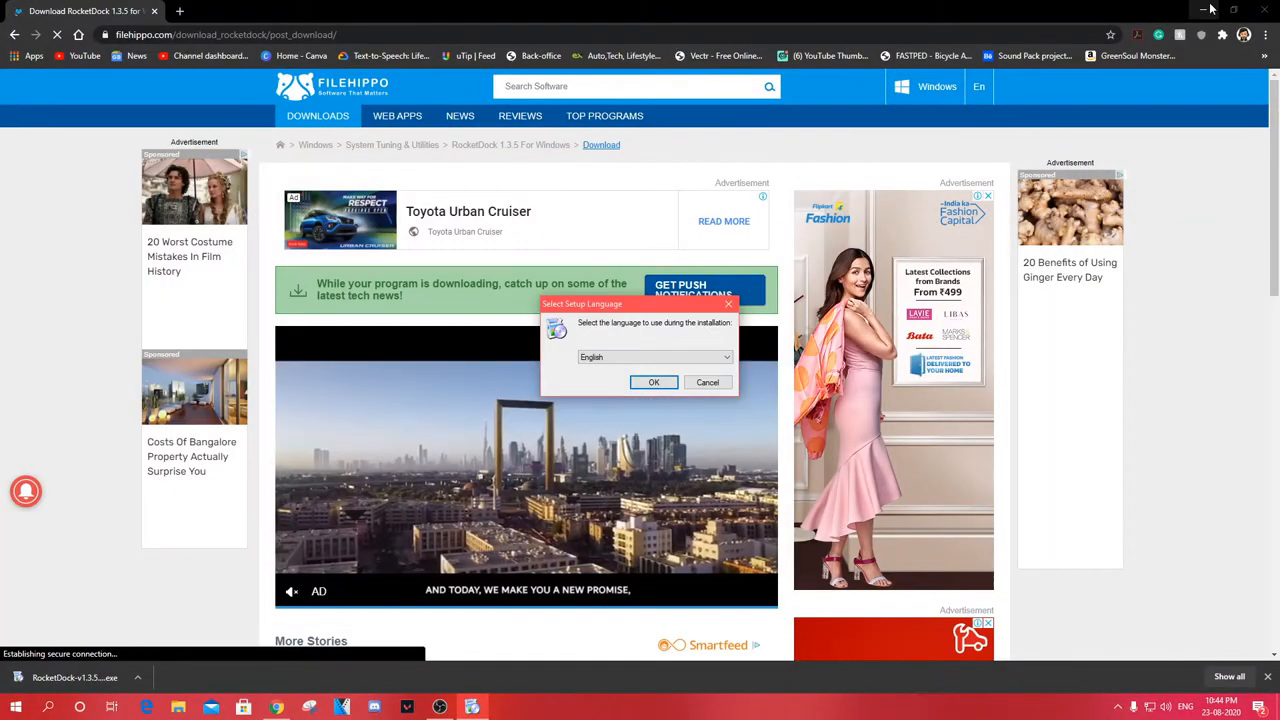
click(654, 382)
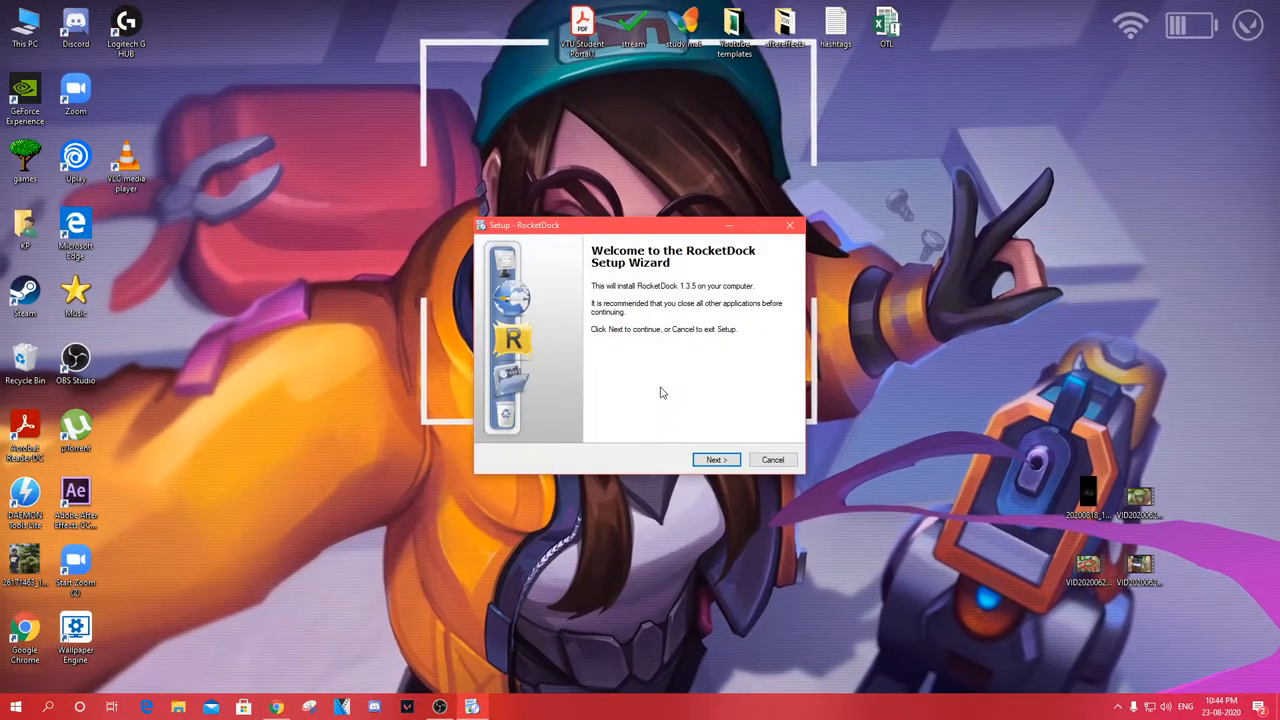
click(716, 459)
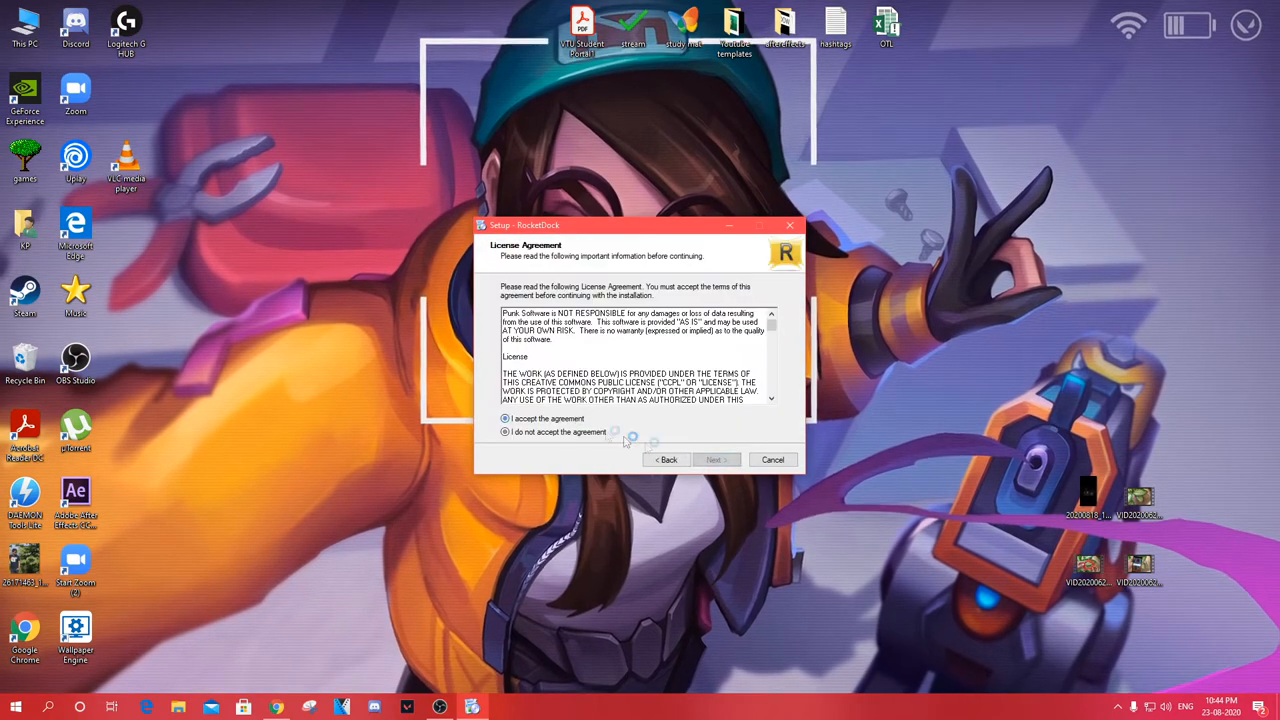
click(716, 459)
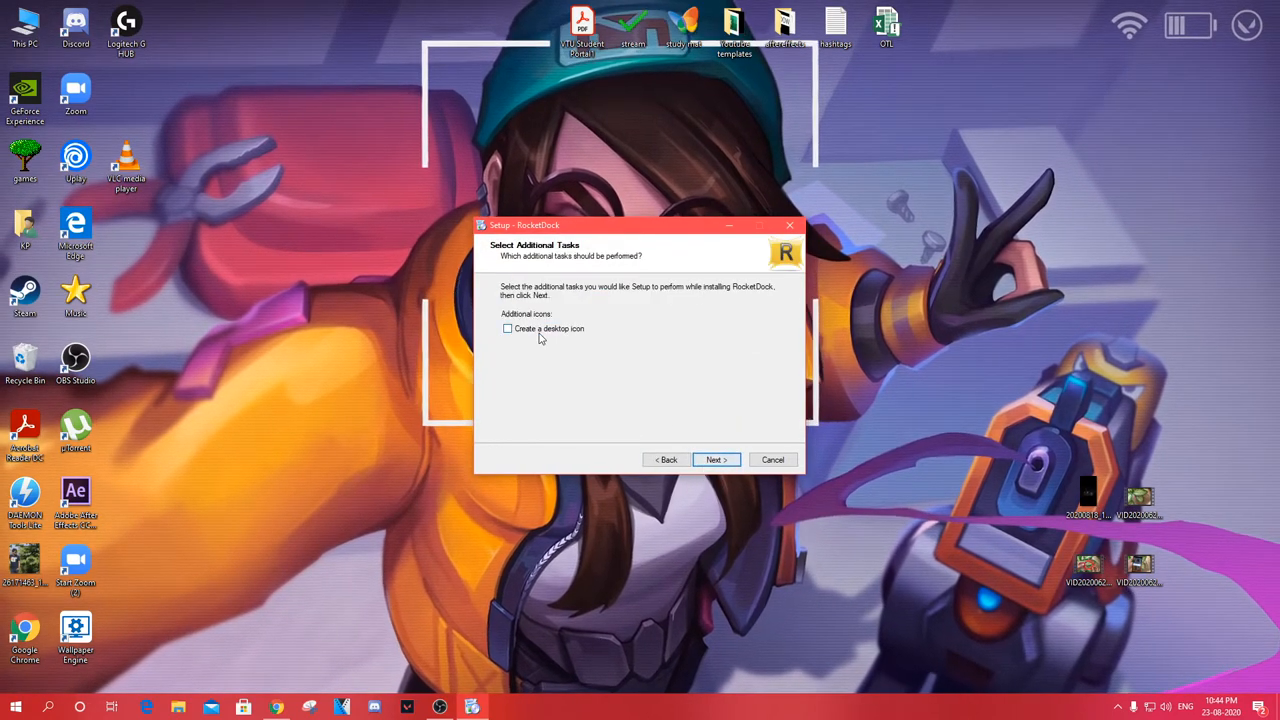
click(716, 459)
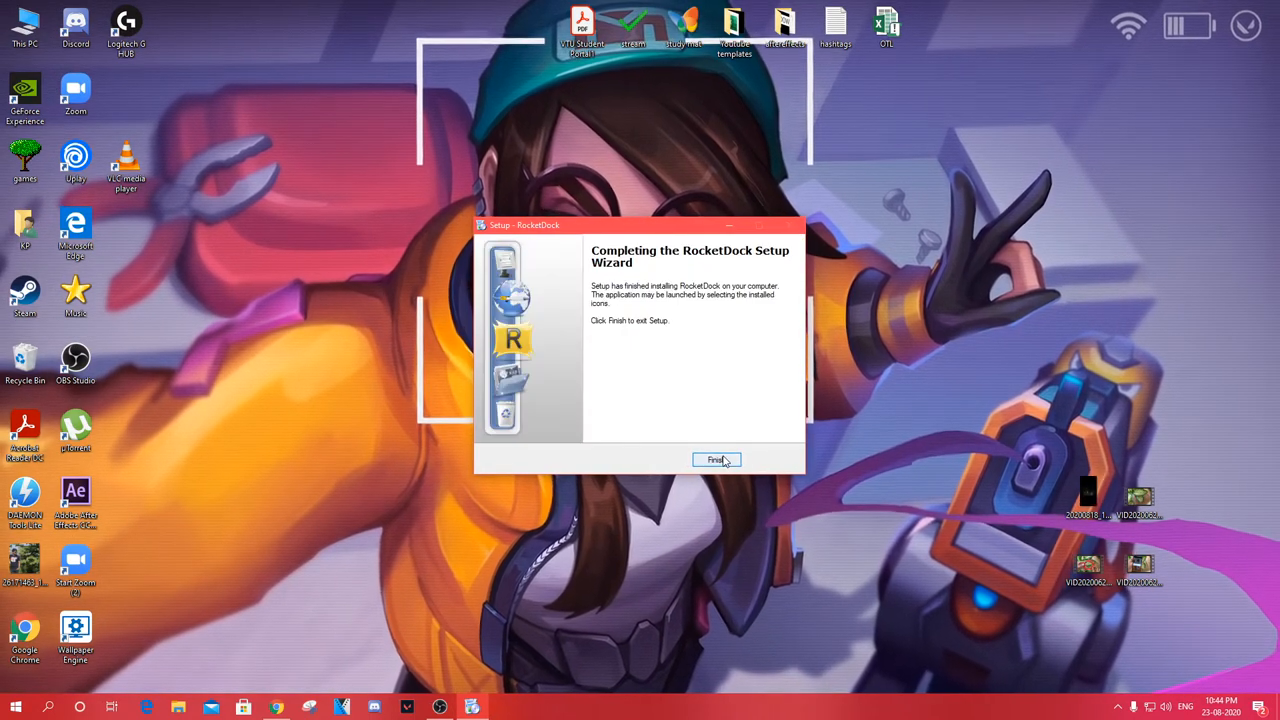
click(716, 459)
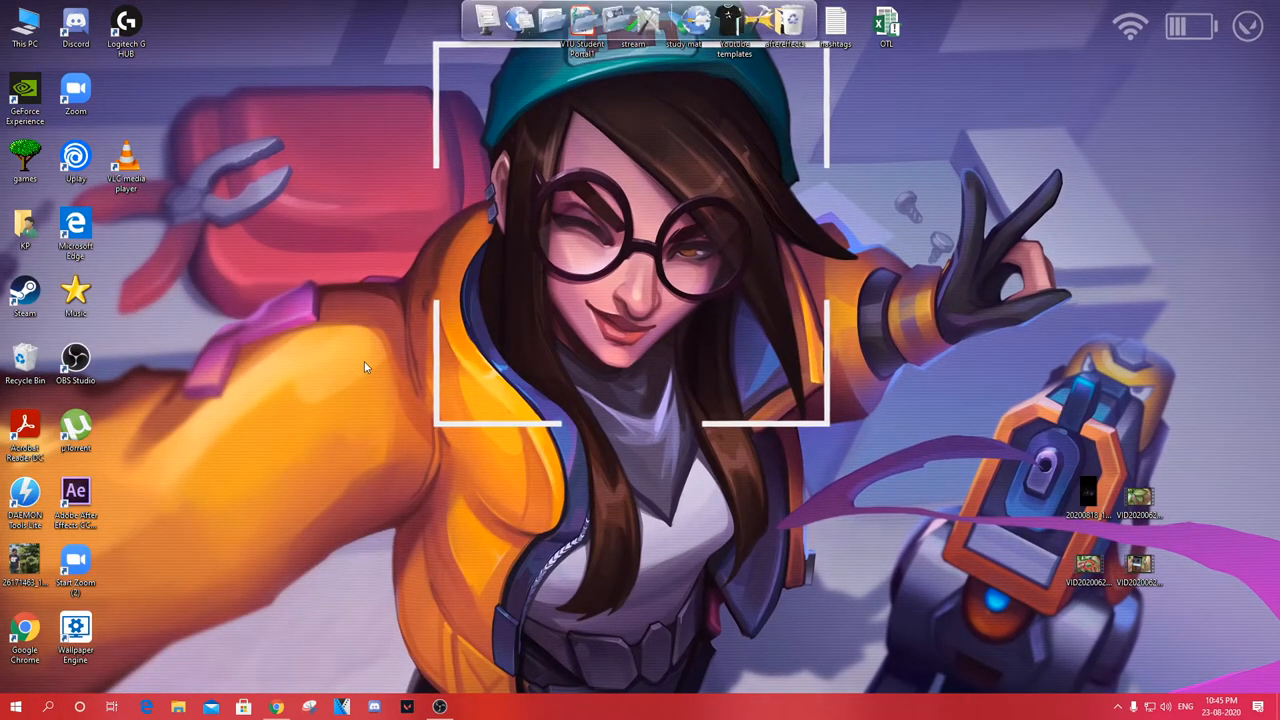
mouse_move(540, 300)
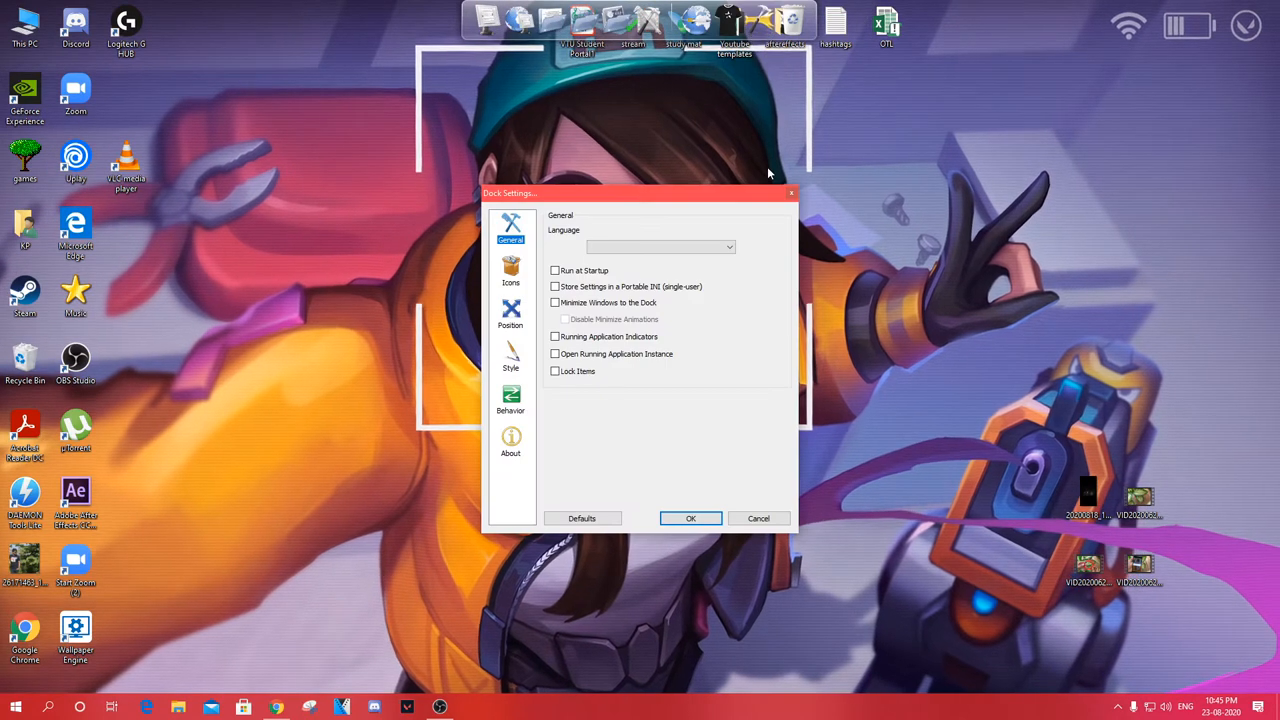
- Keep RocketDock layering on Always on top and set Screen Position to Right
click(510, 315)
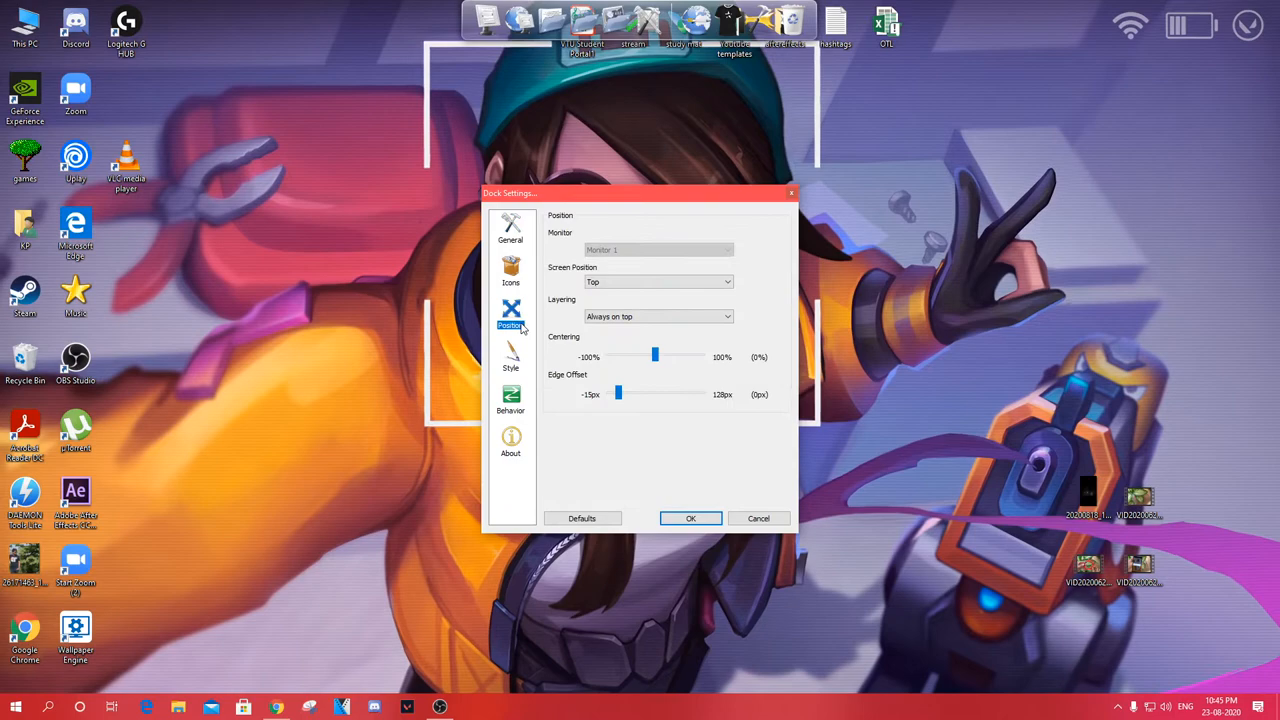
click(657, 316)
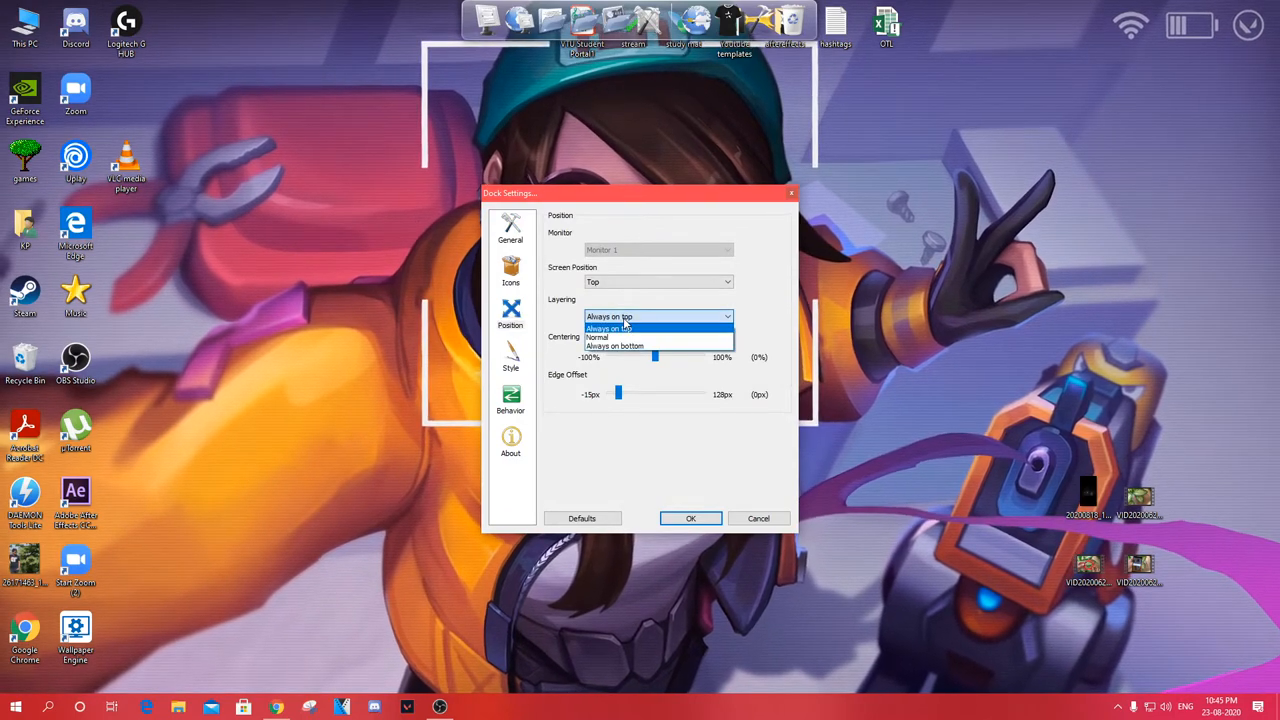
click(610, 328)
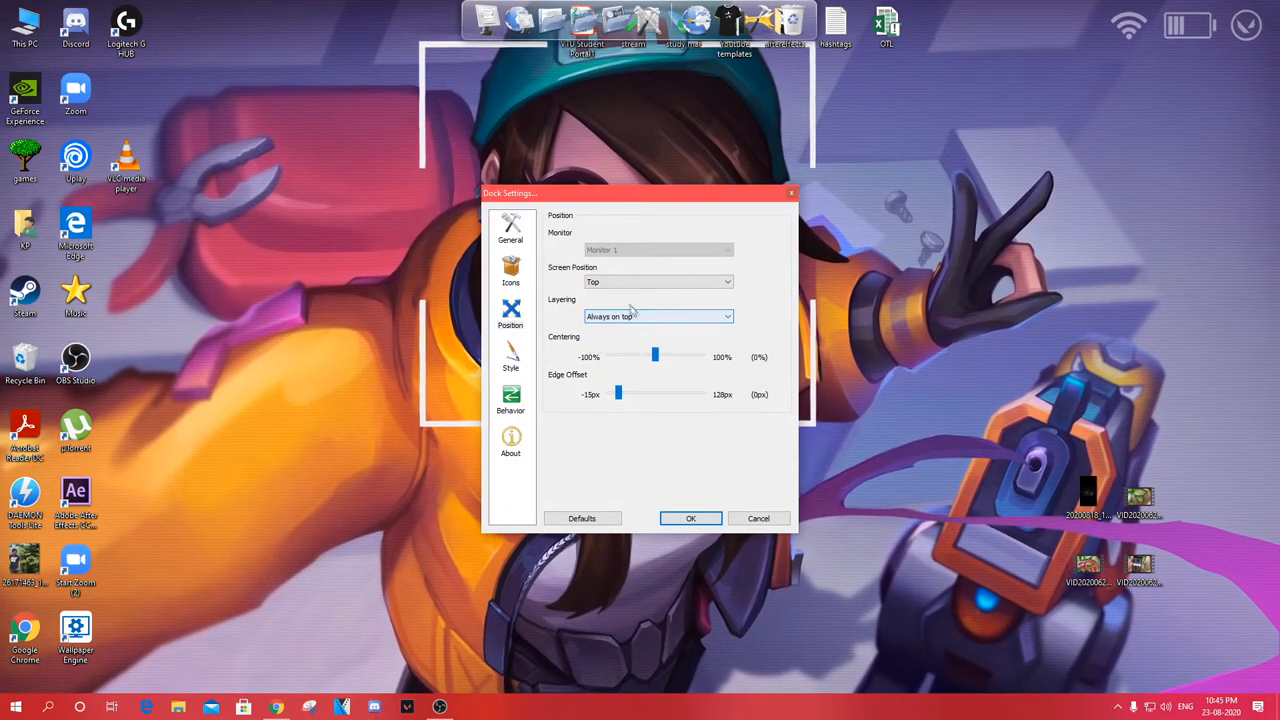
click(658, 281)
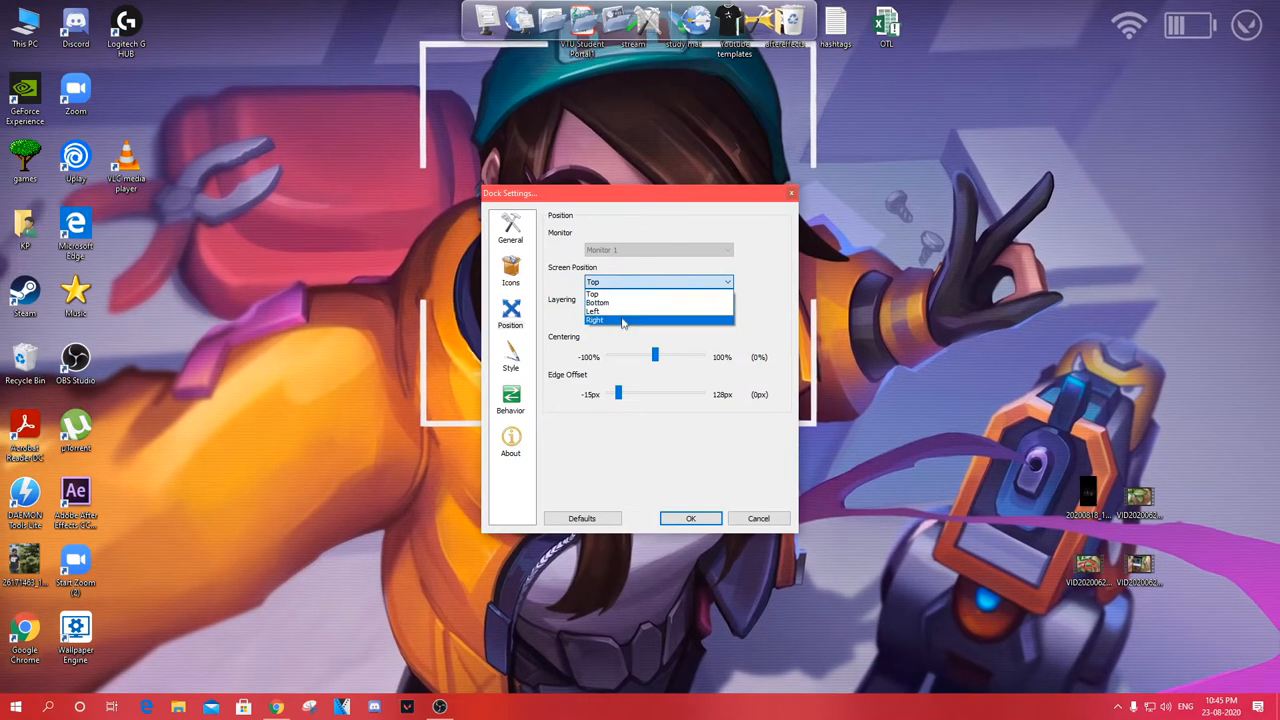
click(594, 320)
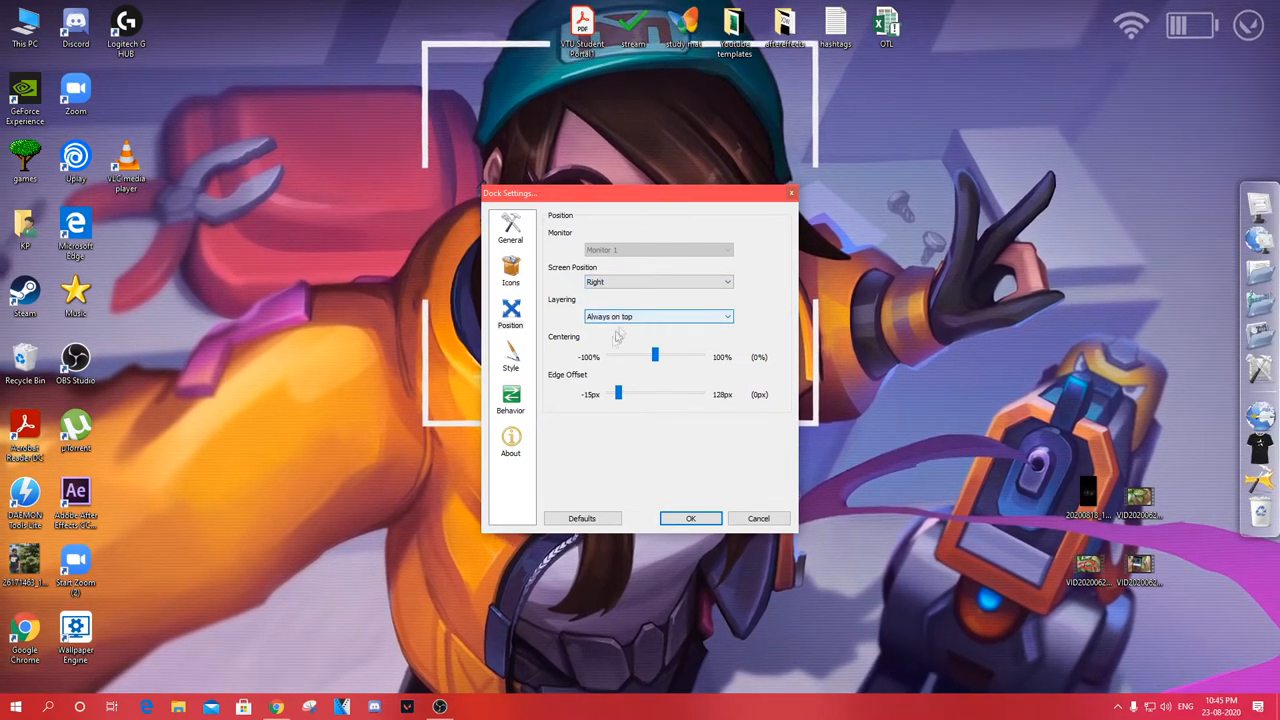
click(510, 360)
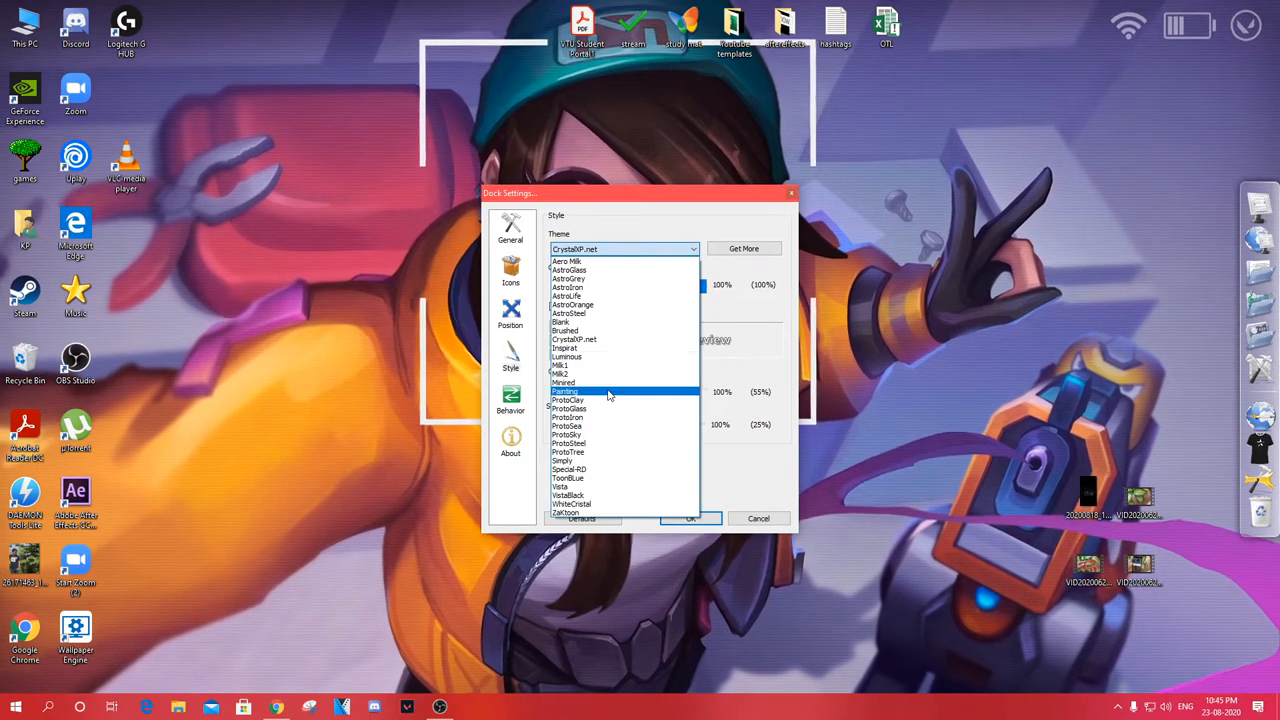
- Preview several dock themes including WhiteCristal, then apply the Blank theme and click OK
click(575, 469)
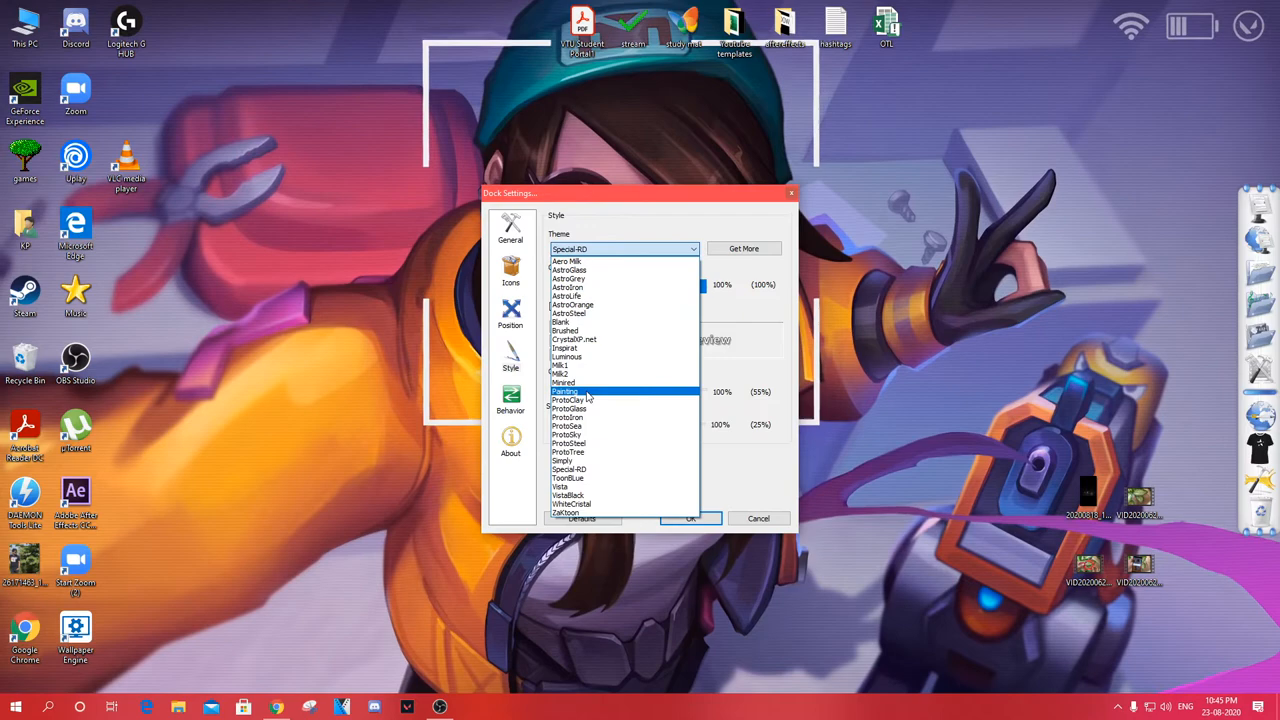
click(570, 495)
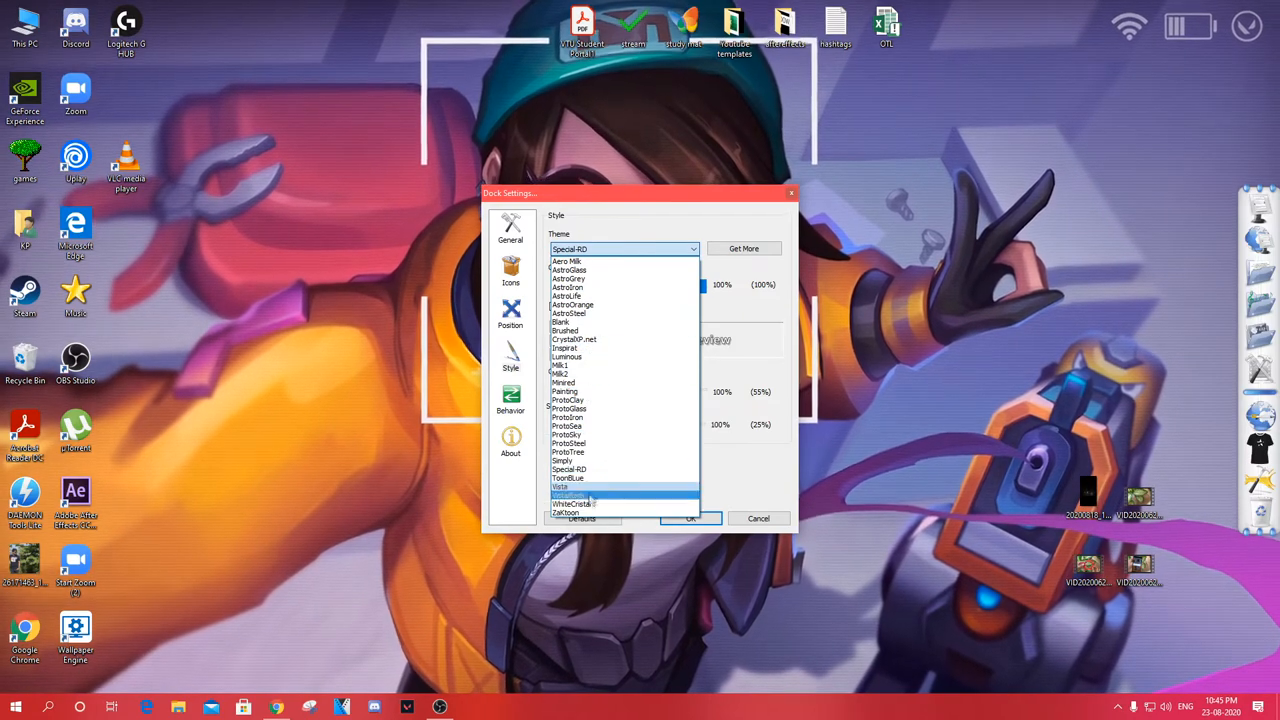
click(573, 503)
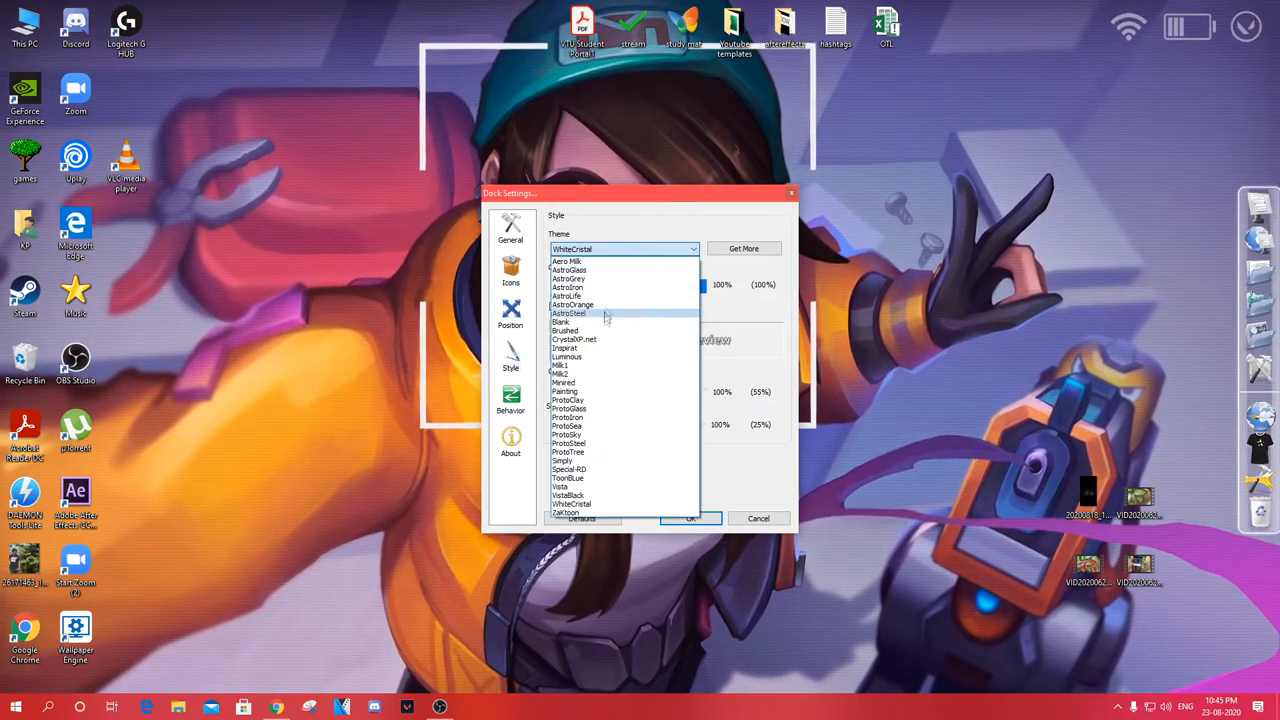
click(561, 321)
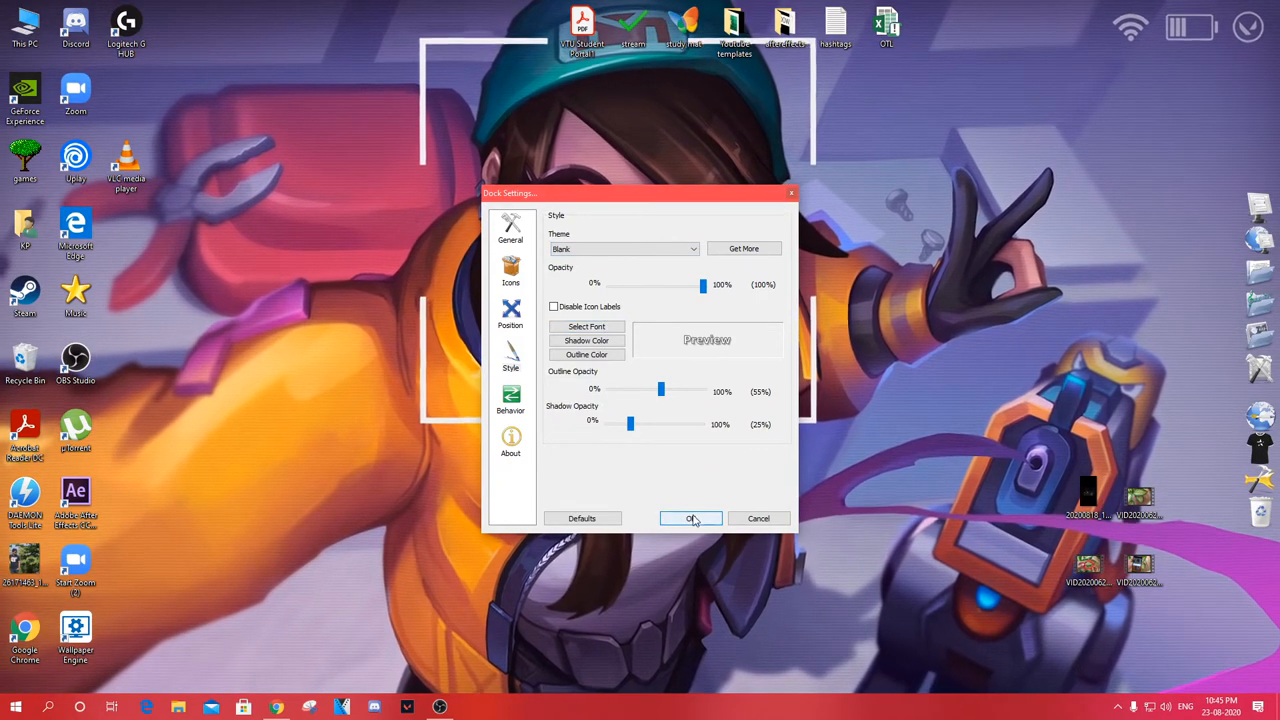
click(690, 518)
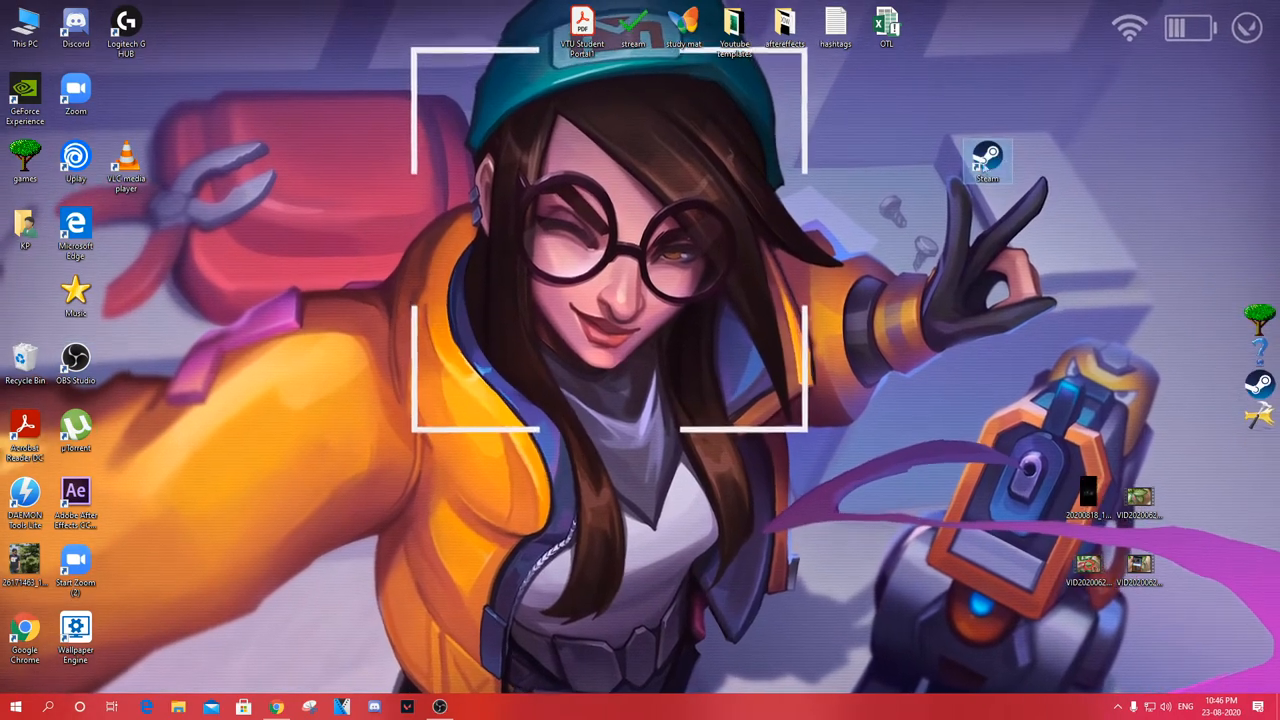
- Open the desktop context menu to start hiding desktop icons
right_click(341, 706)
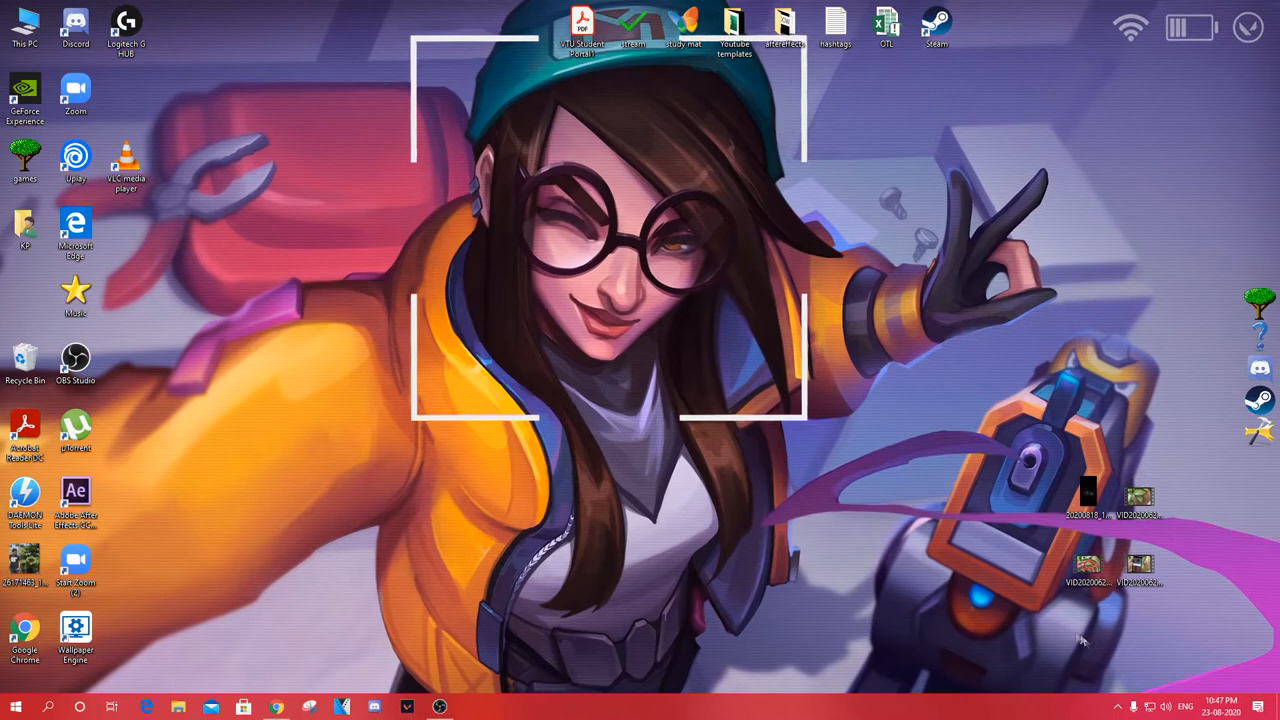
- Turn on 'Automatically hide the taskbar in desktop mode' in Taskbar settings, then close Settings
click(1114, 707)
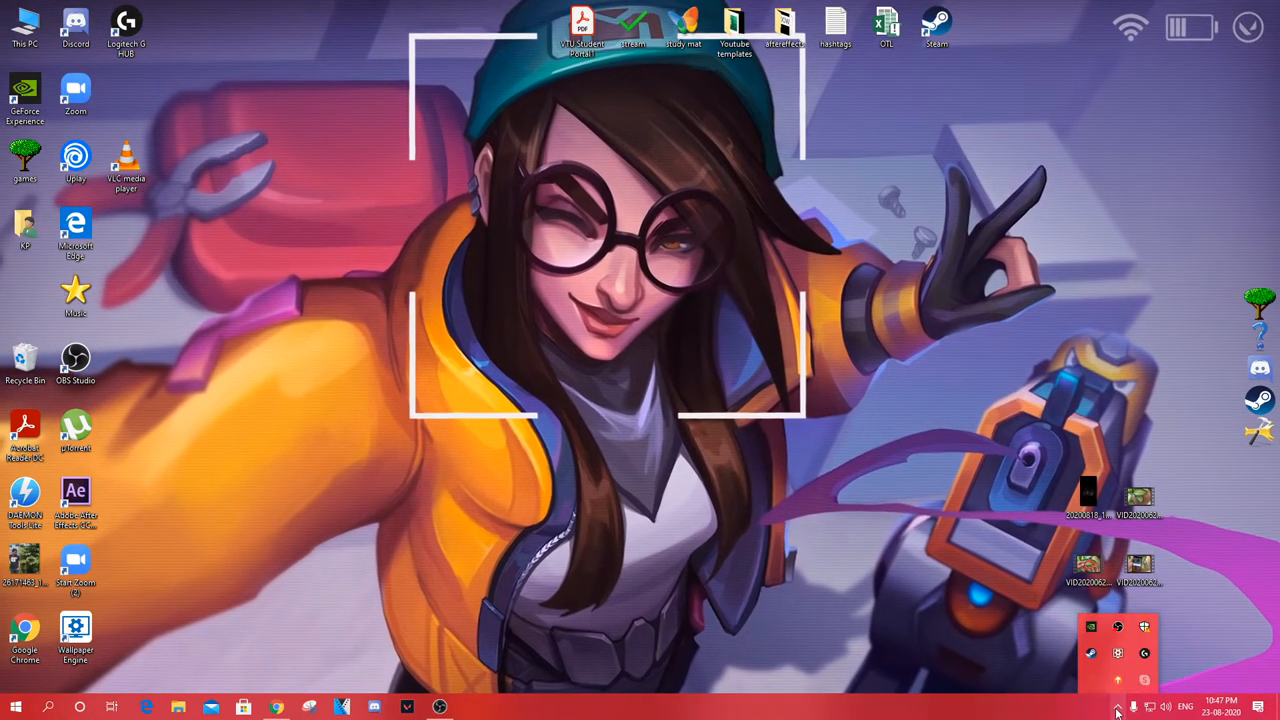
right_click(1117, 712)
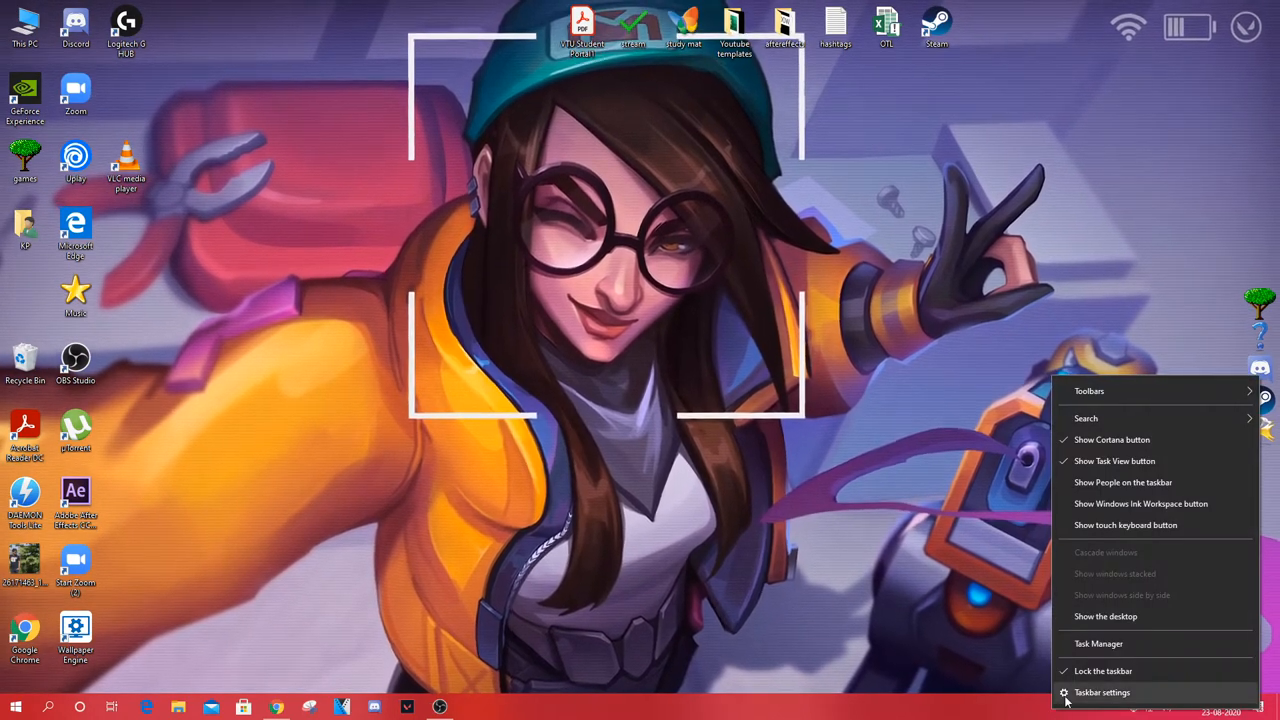
click(1116, 692)
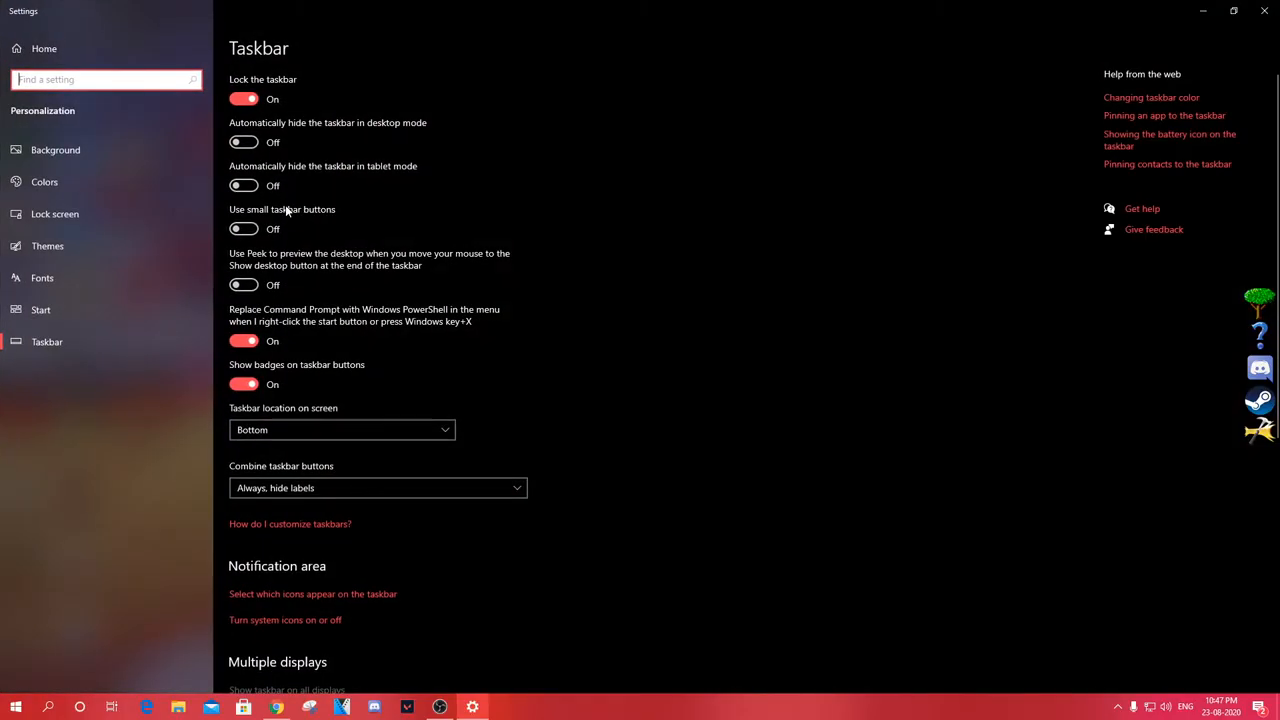
click(243, 141)
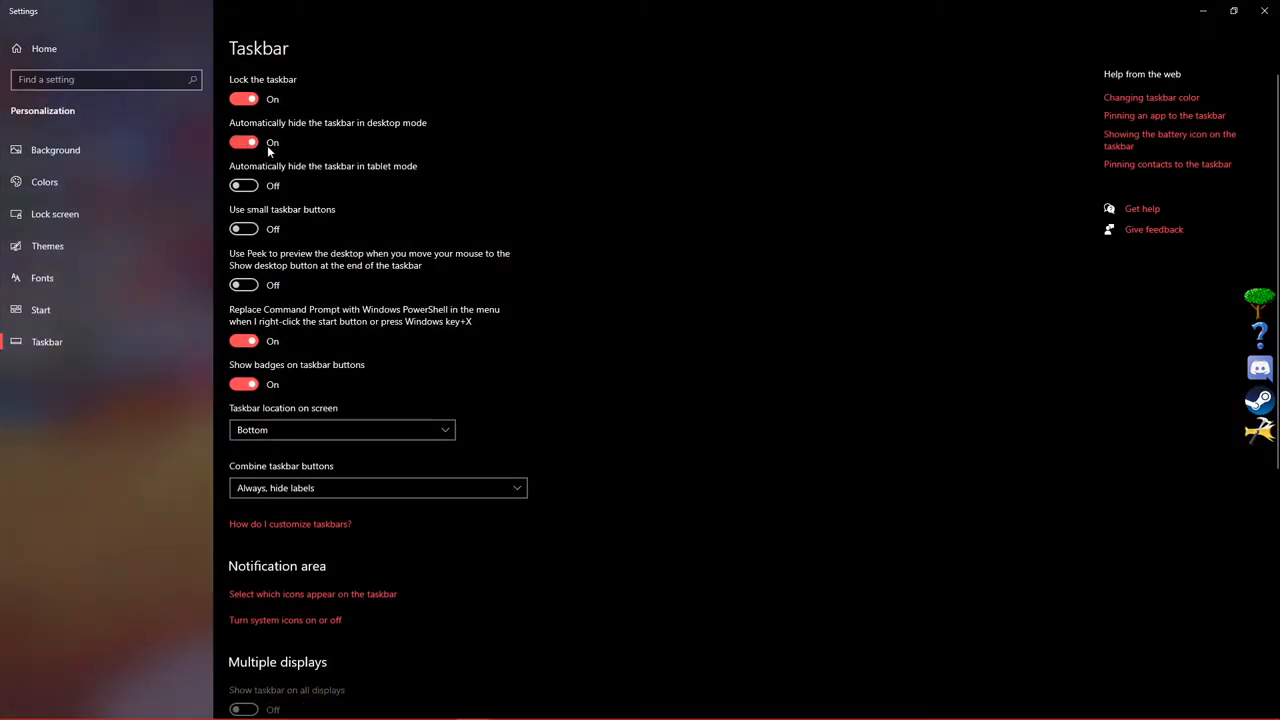
click(1262, 9)
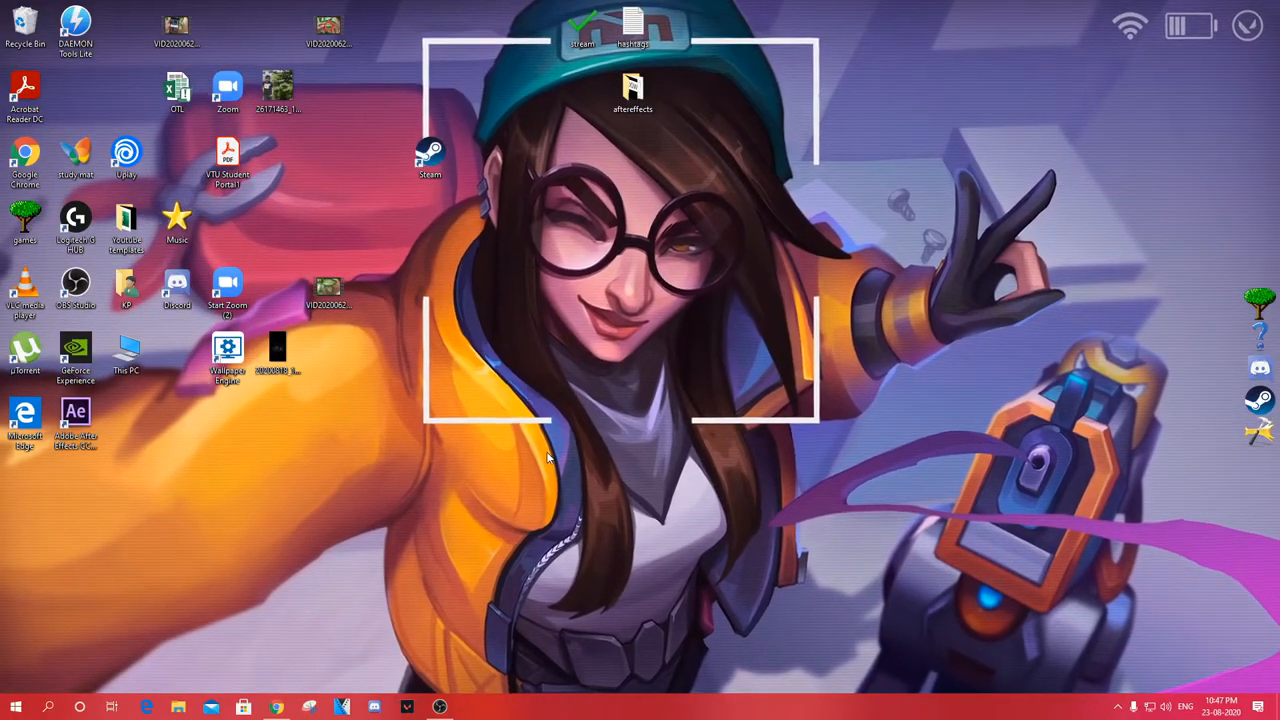
- Open the desktop right-click options menu
right_click(550, 458)
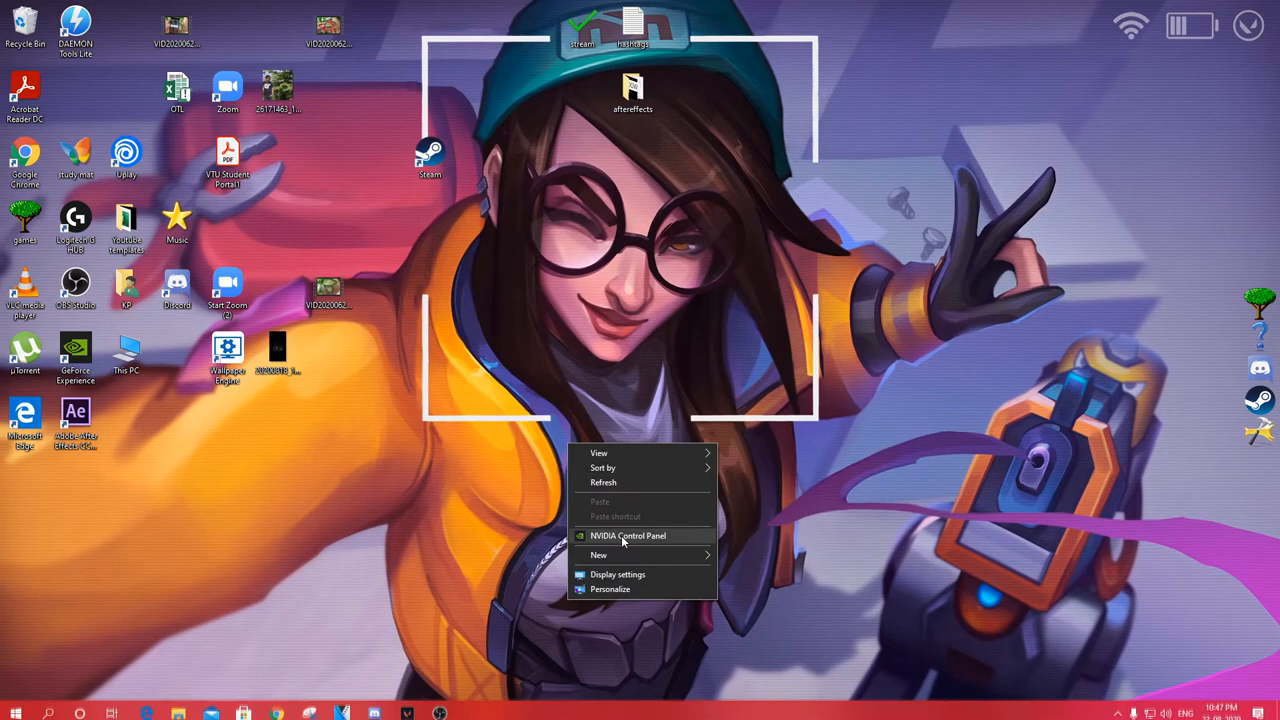
mouse_move(657, 575)
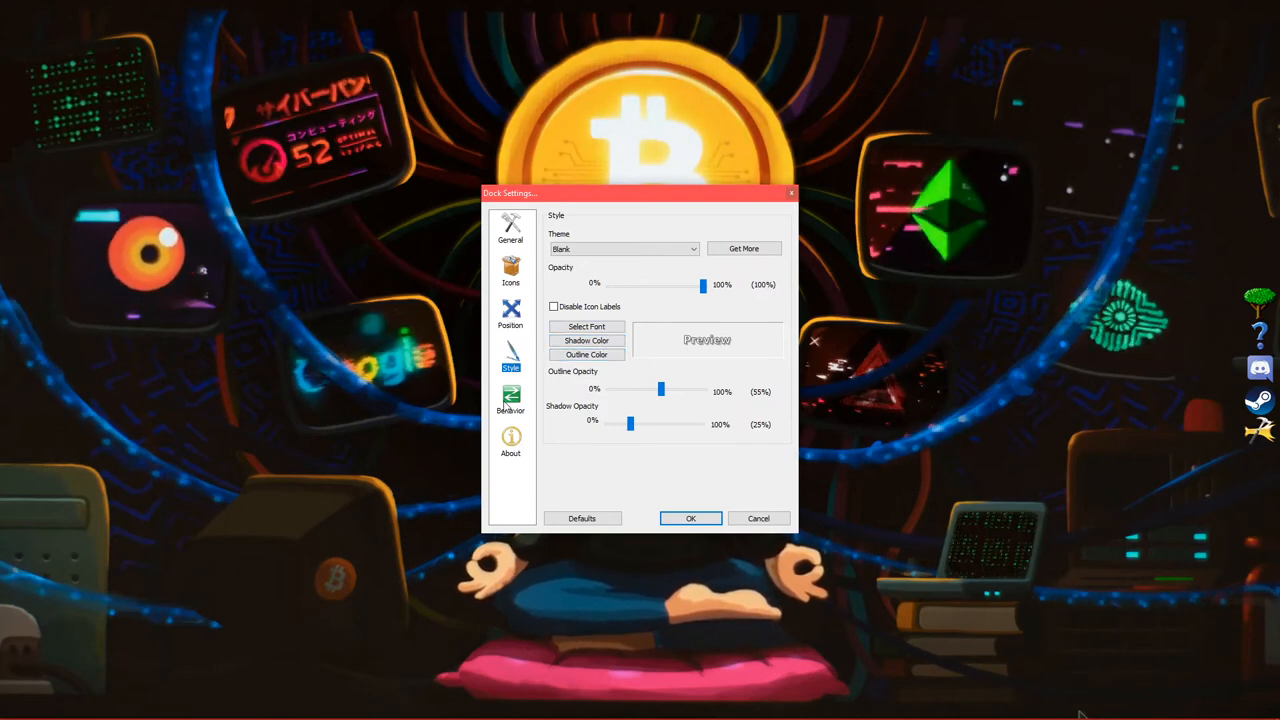
- Enable dock AutoHide on the Behavior page, keeping 250 ms duration and delay
click(510, 398)
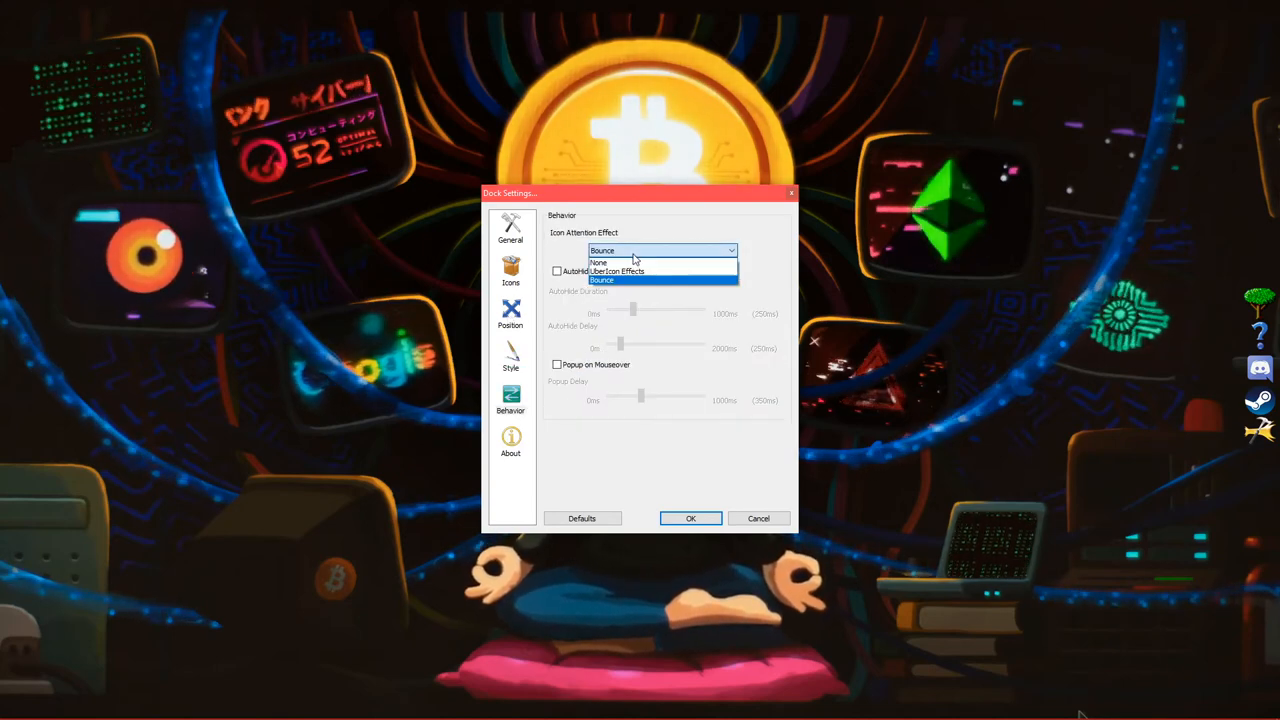
mouse_move(648, 271)
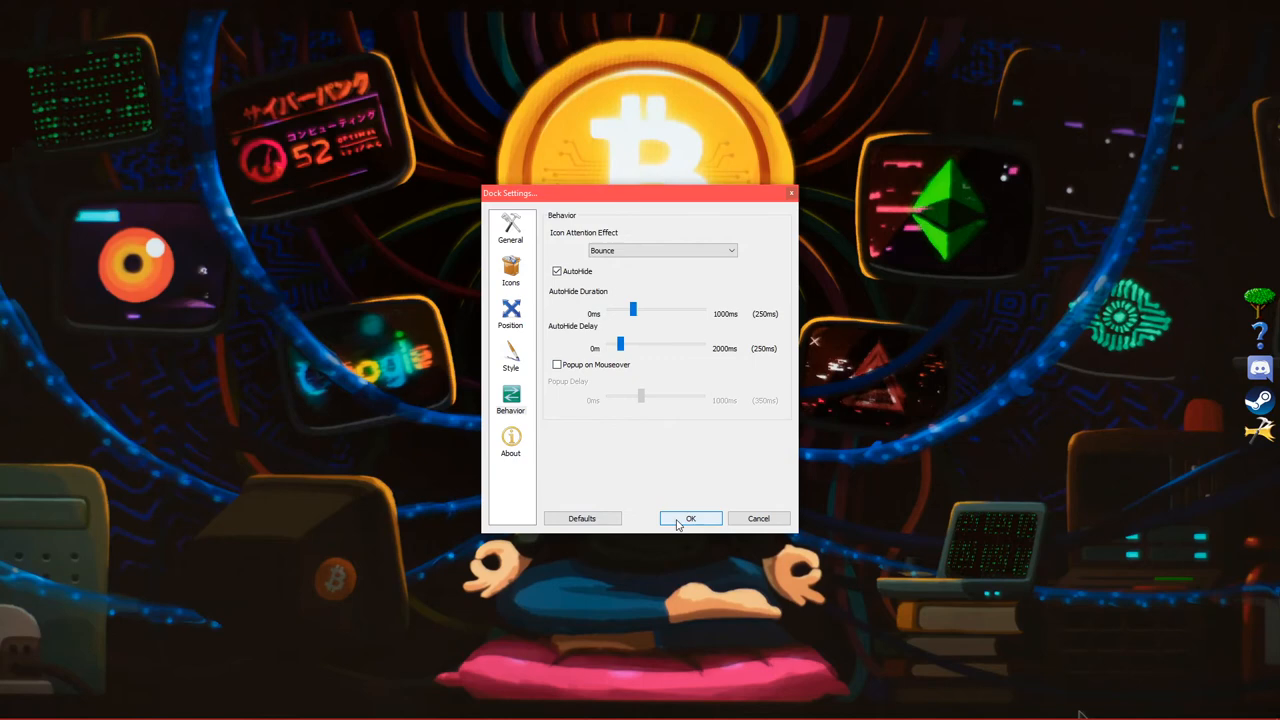
click(690, 518)
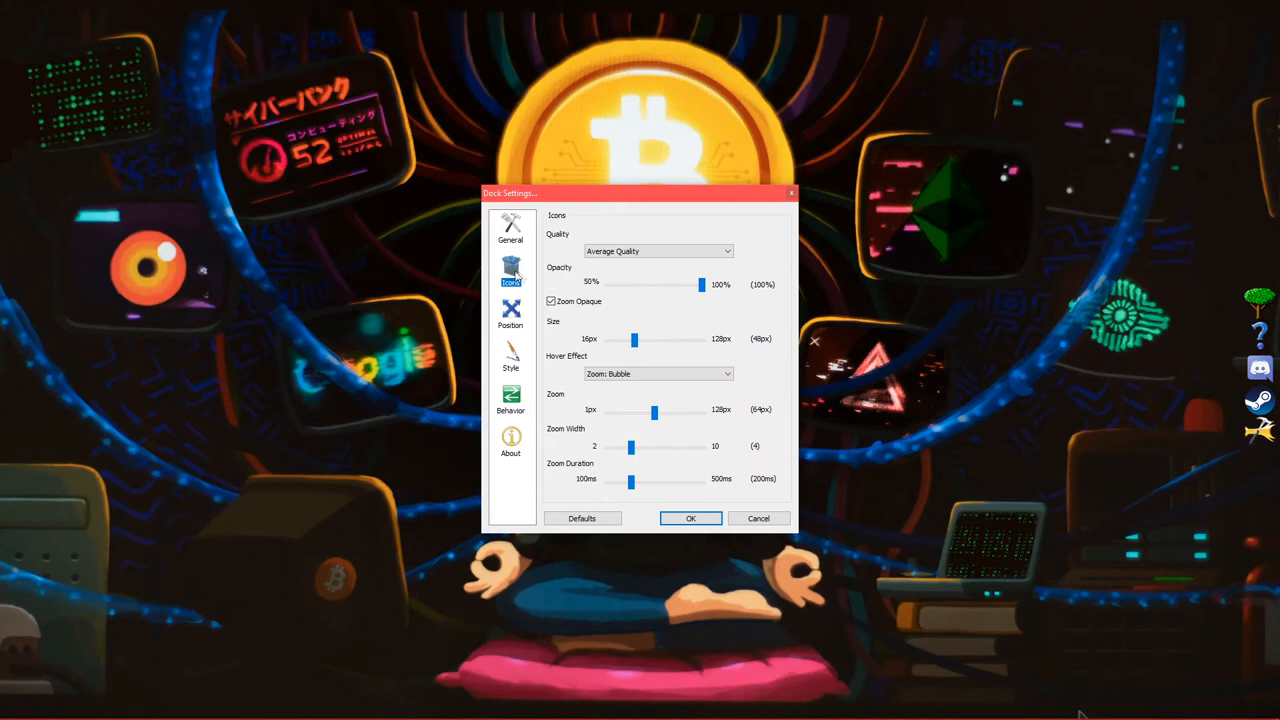
- Set icon Quality to High Quality (Slower) and Hover Effect to Zoom: Plateau
click(658, 251)
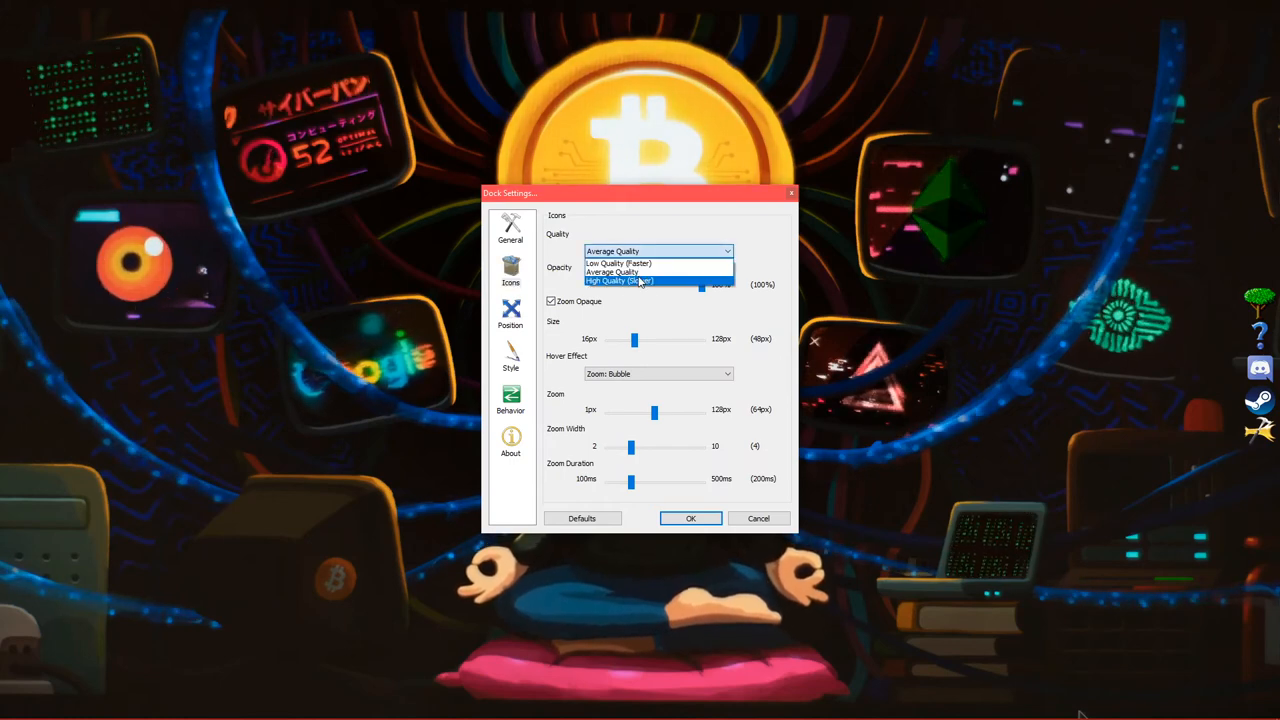
click(618, 280)
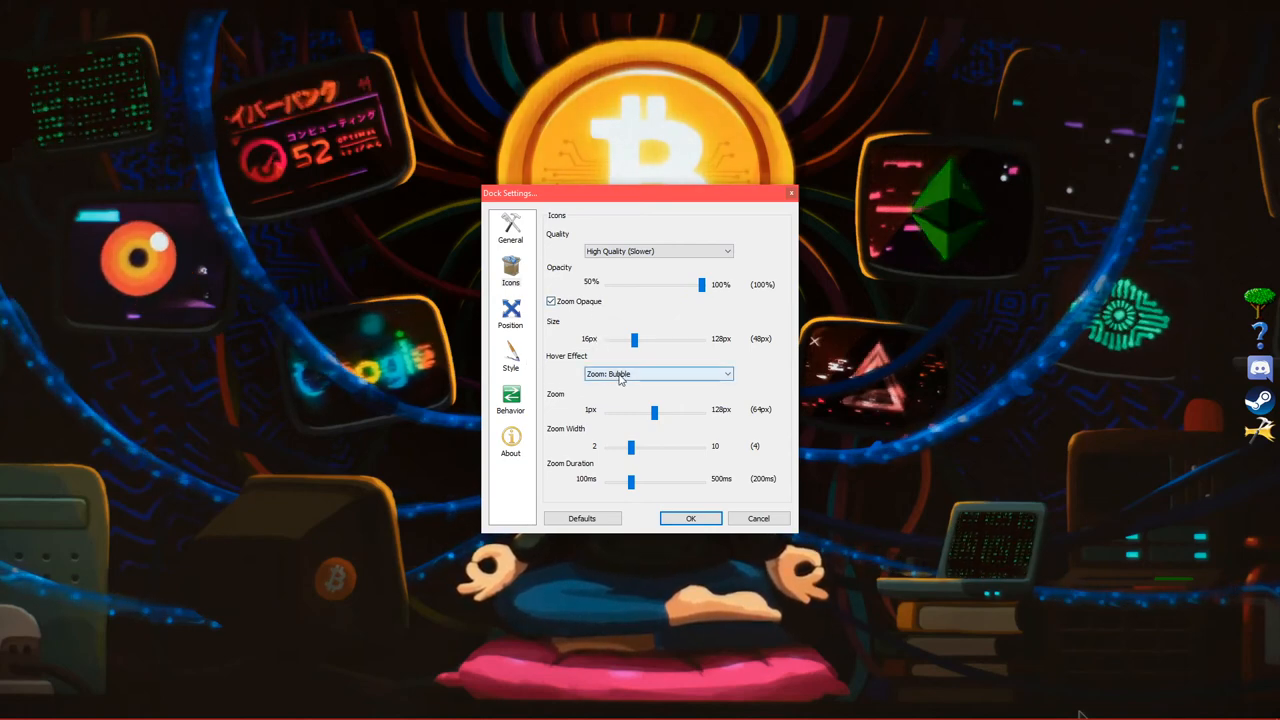
click(656, 374)
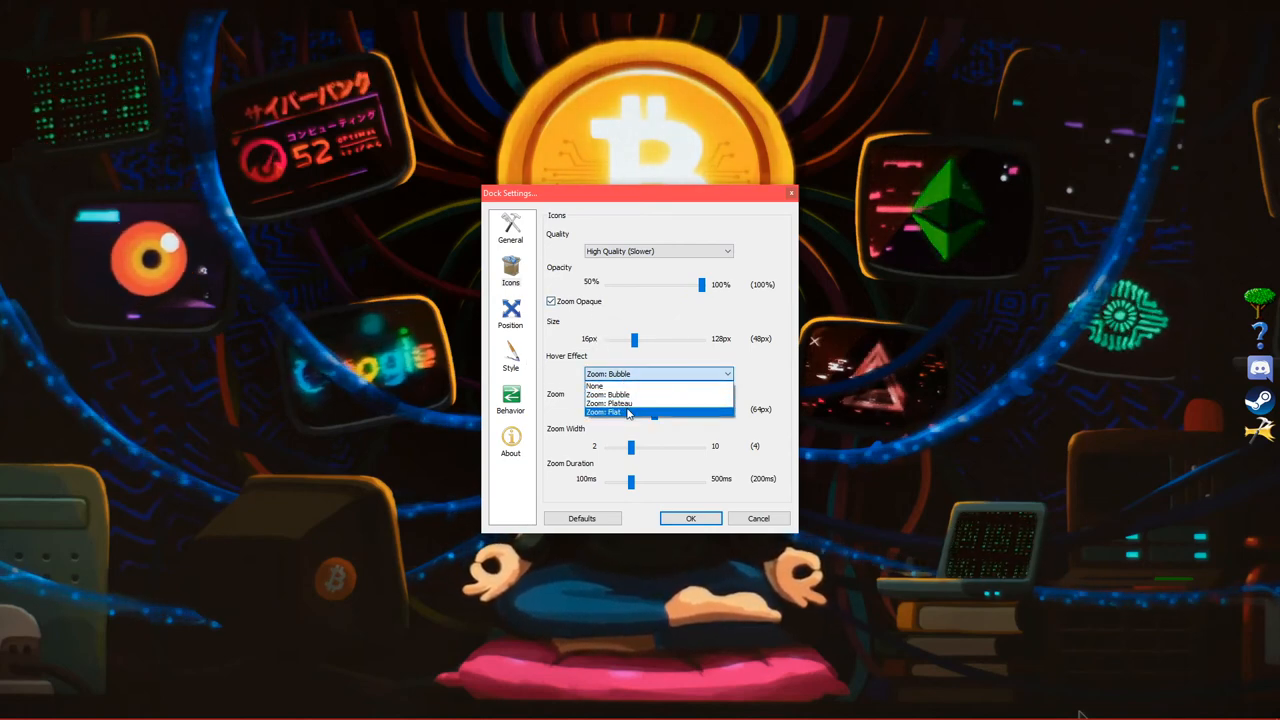
click(618, 403)
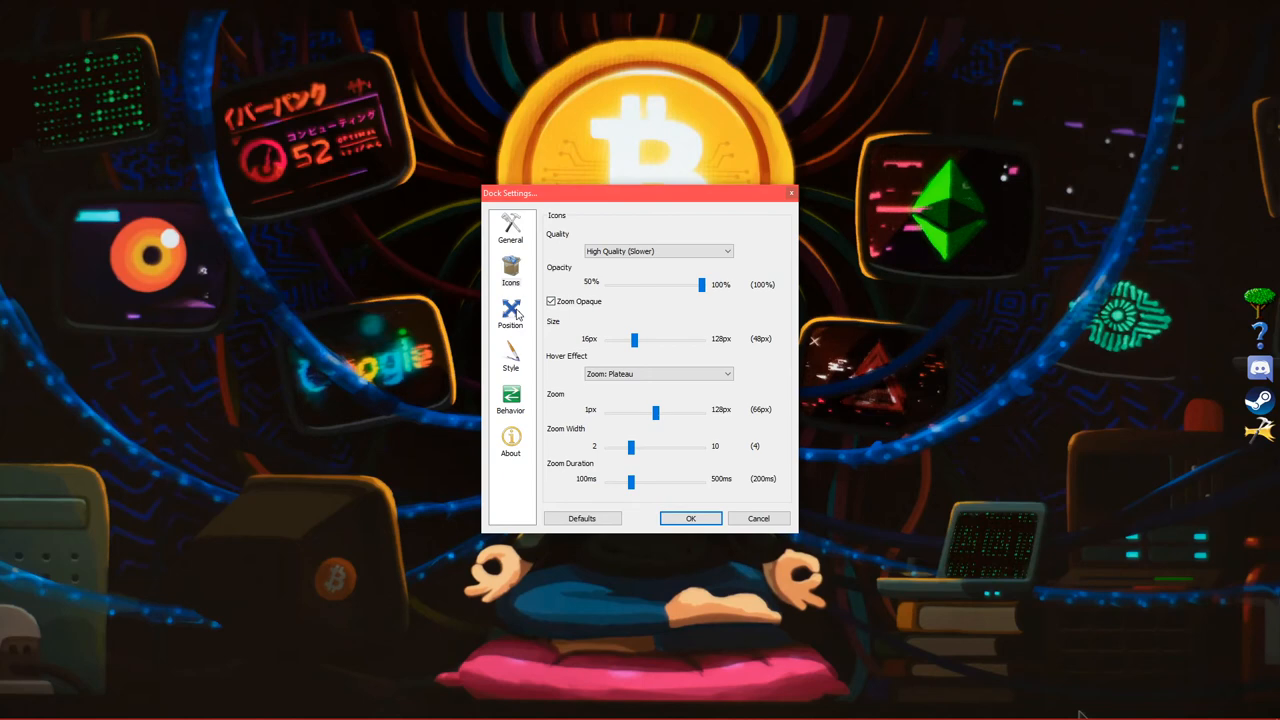
- Set dock centering to -14% and edge offset to 14px, then return the dock to Right after trying other edges
click(510, 311)
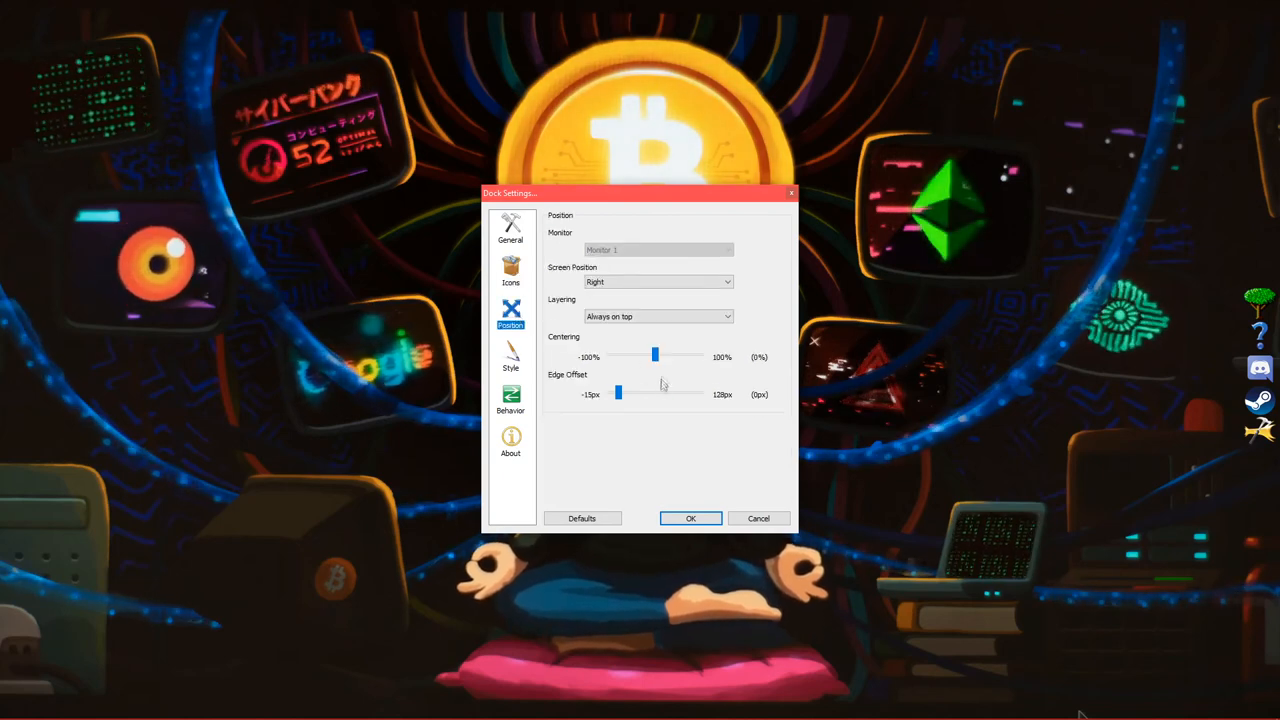
drag(655, 355, 649, 355)
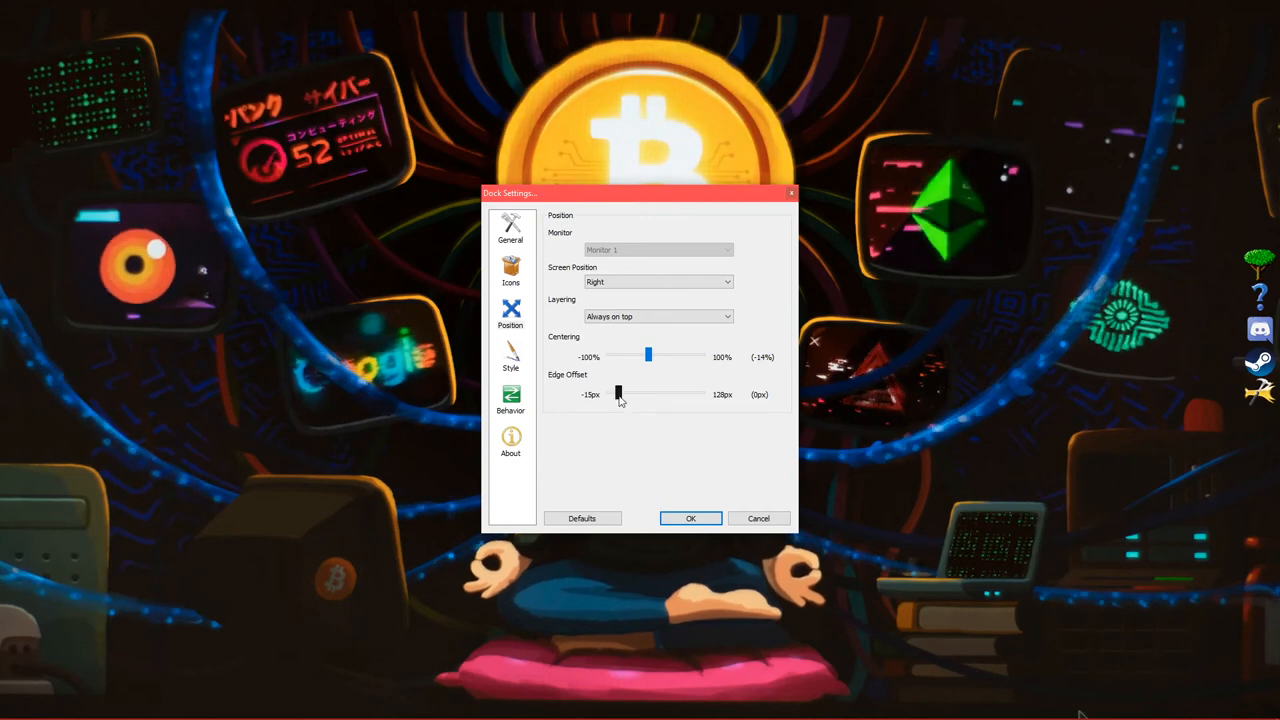
drag(617, 393, 628, 393)
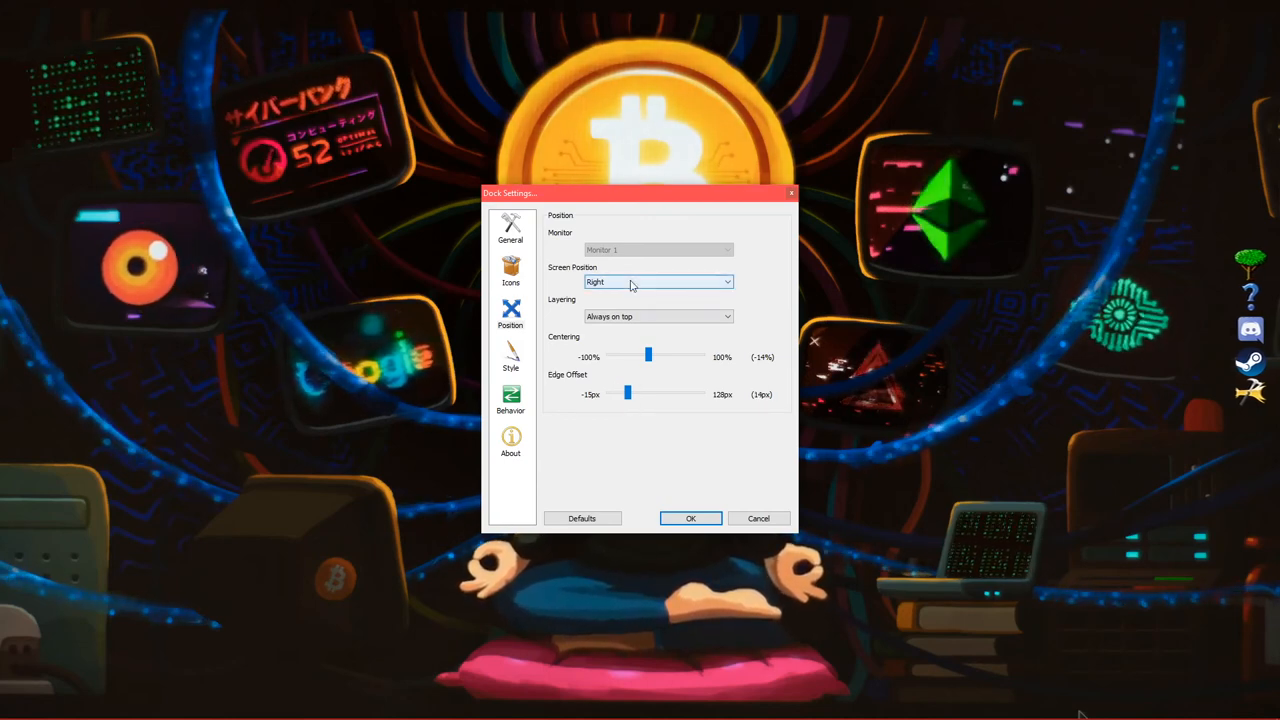
click(656, 281)
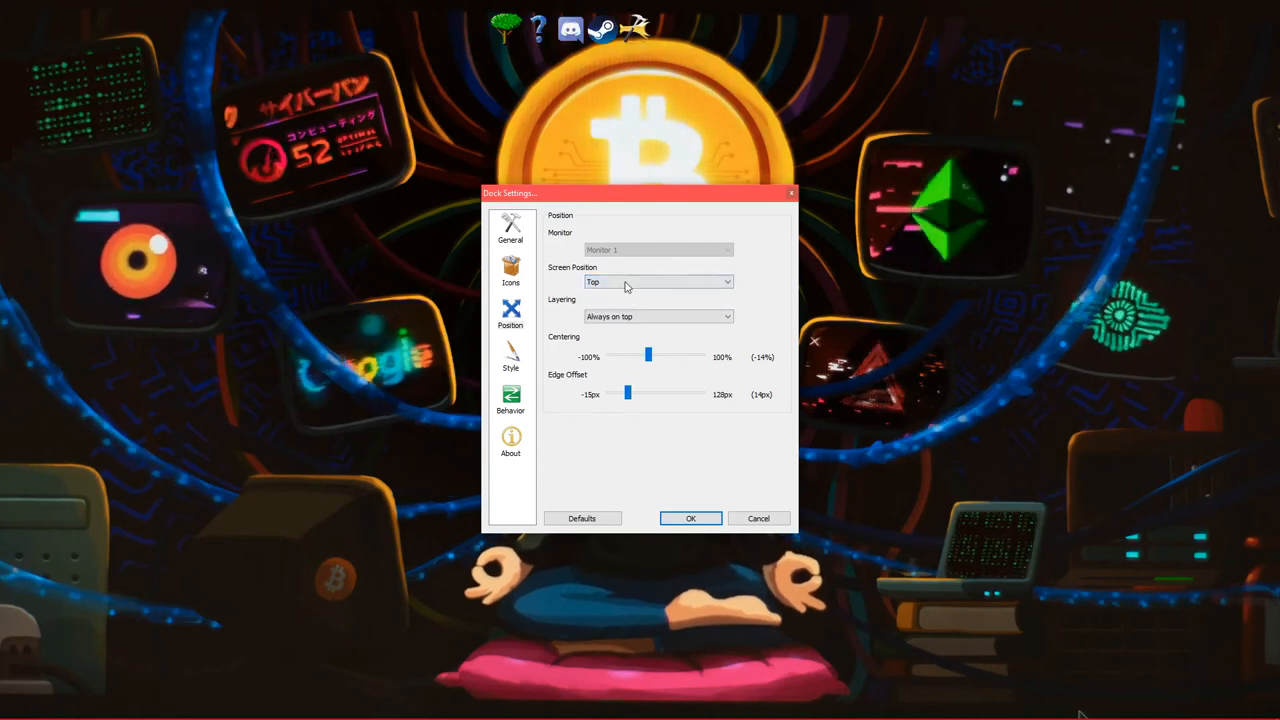
click(657, 281)
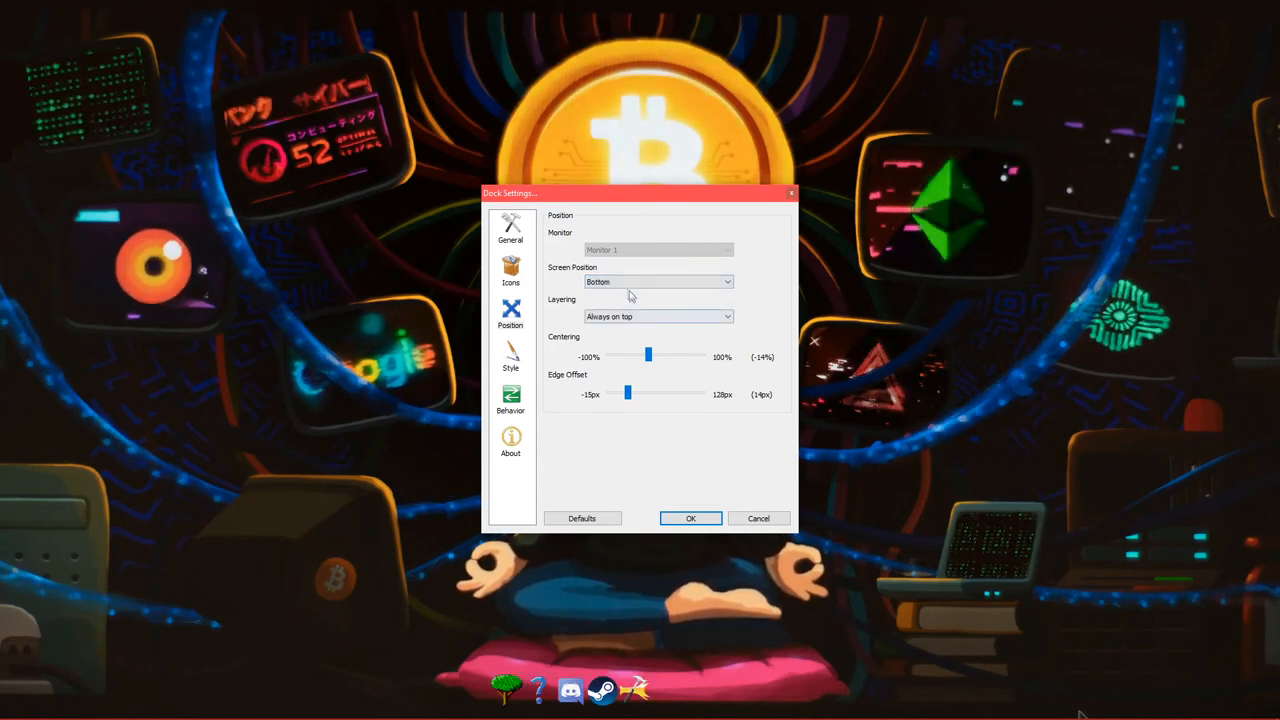
click(655, 281)
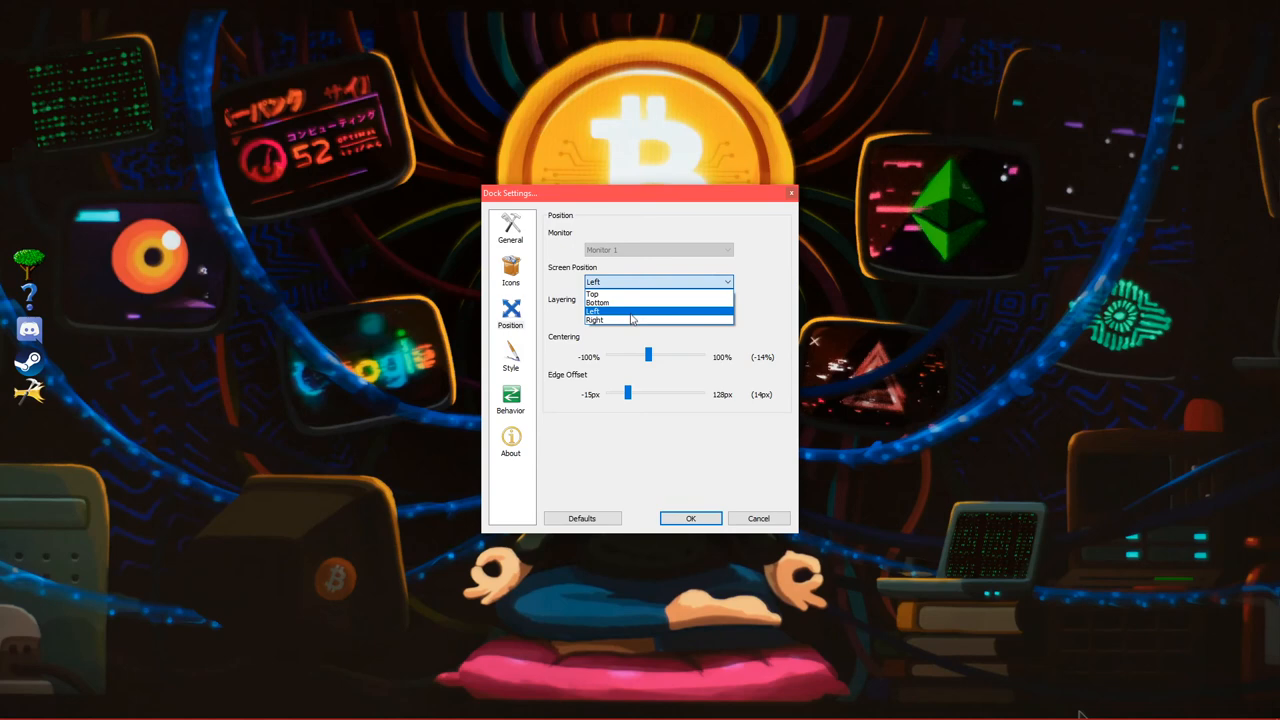
click(594, 320)
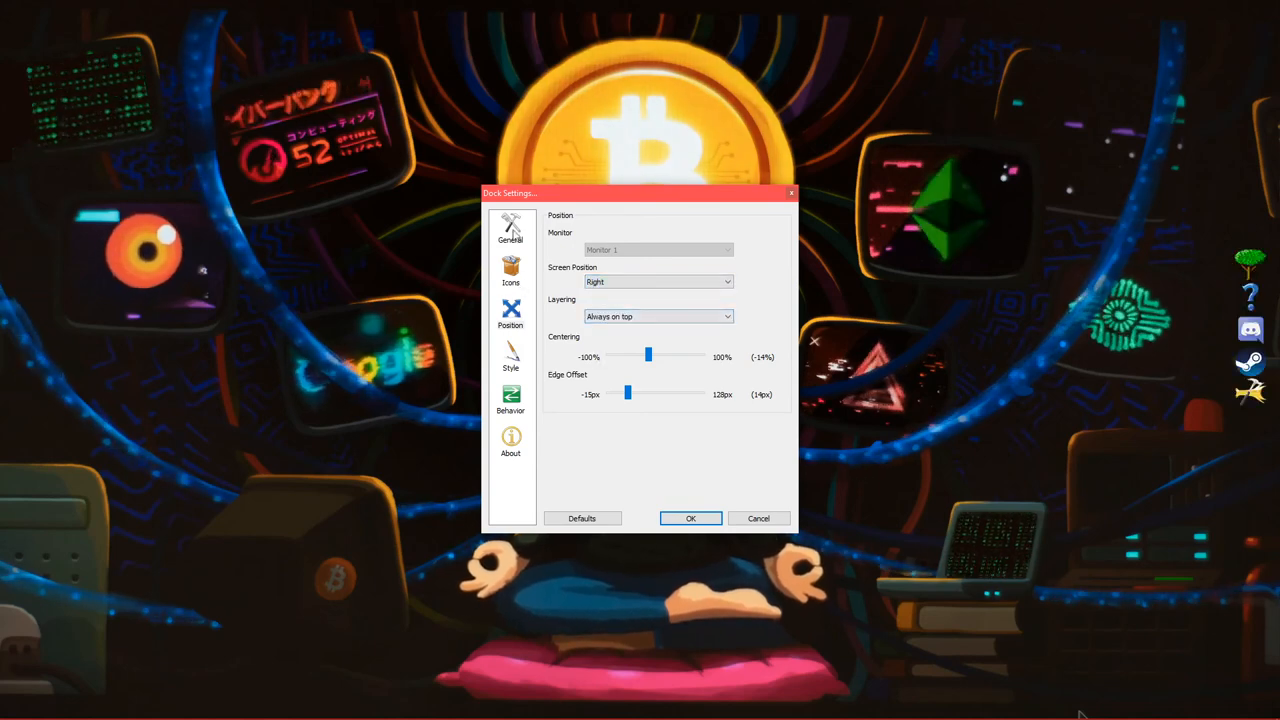
click(510, 227)
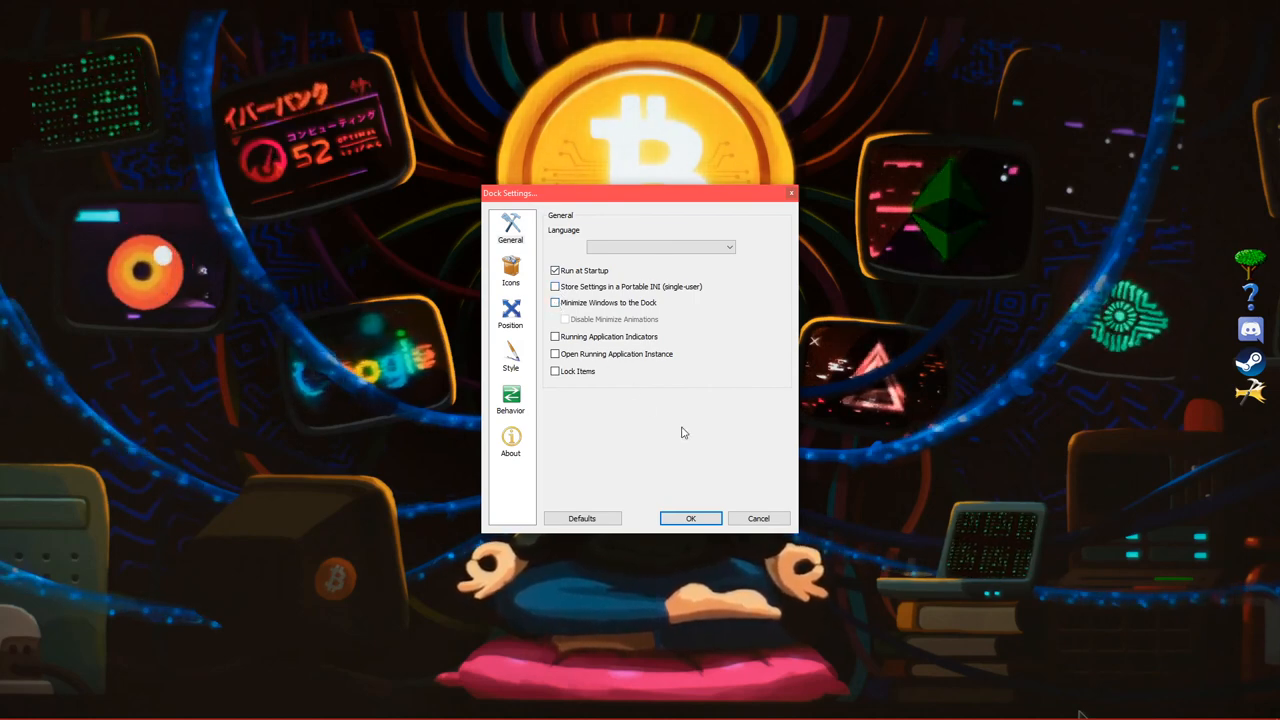
- Right-click the desktop to bring up its options menu
right_click(660, 290)
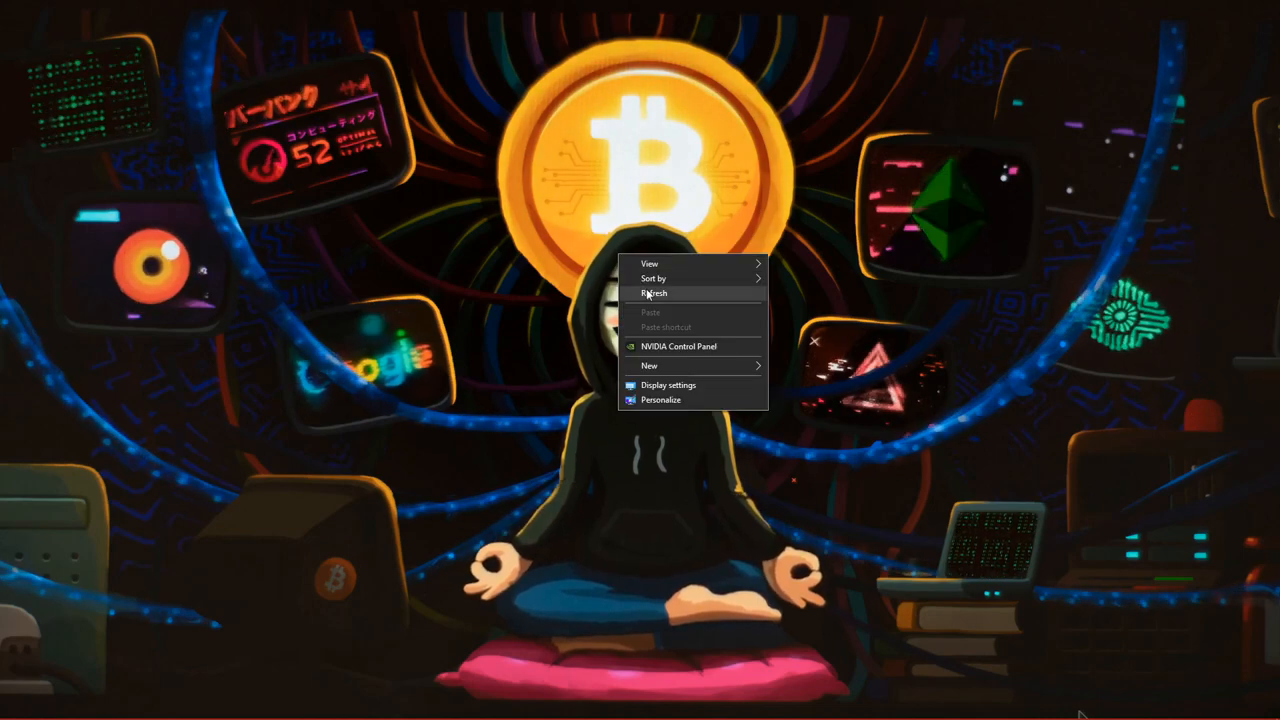